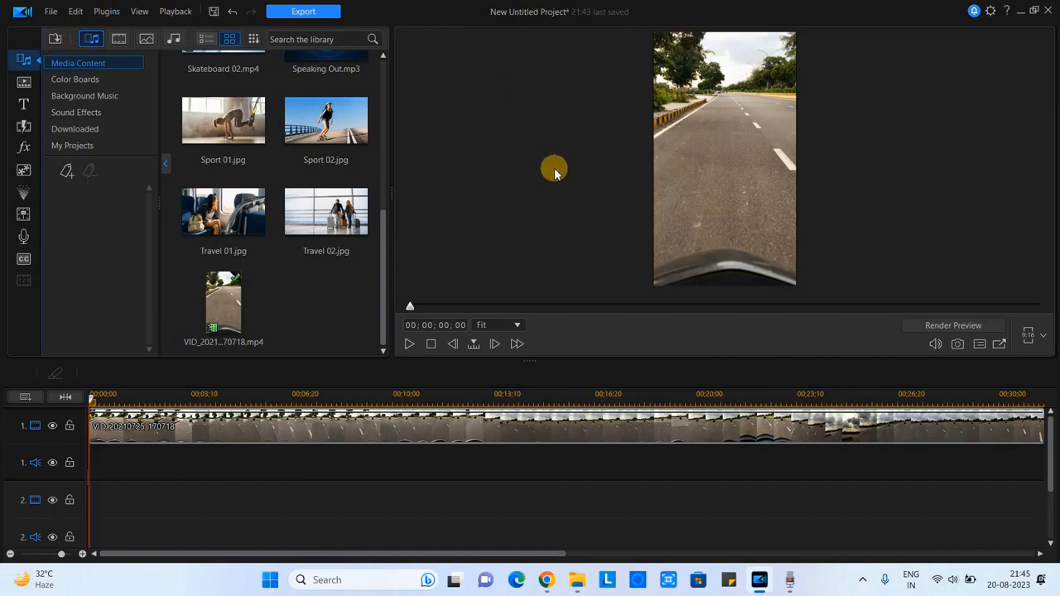
Step: Select the road clip and play it to about 3 seconds, where the auto-rickshaw appears ahead
click(339, 427)
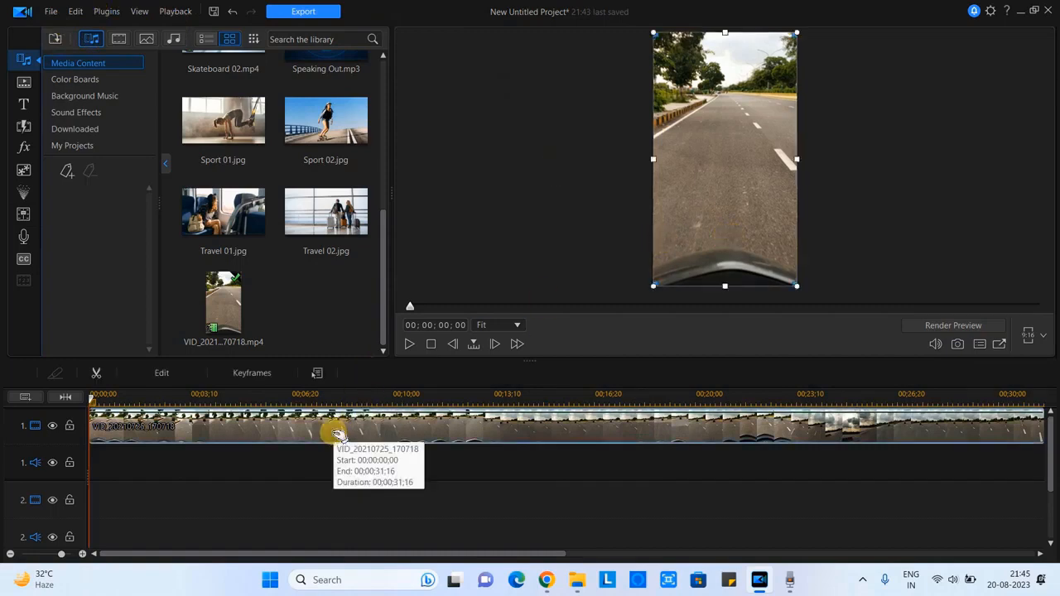
mouse_move(405, 343)
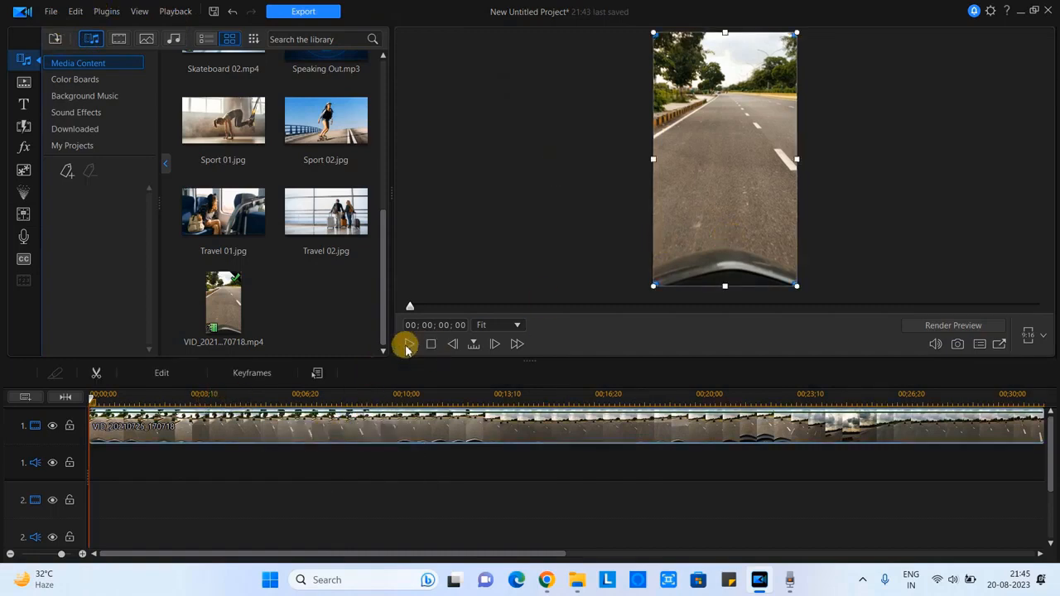
click(407, 343)
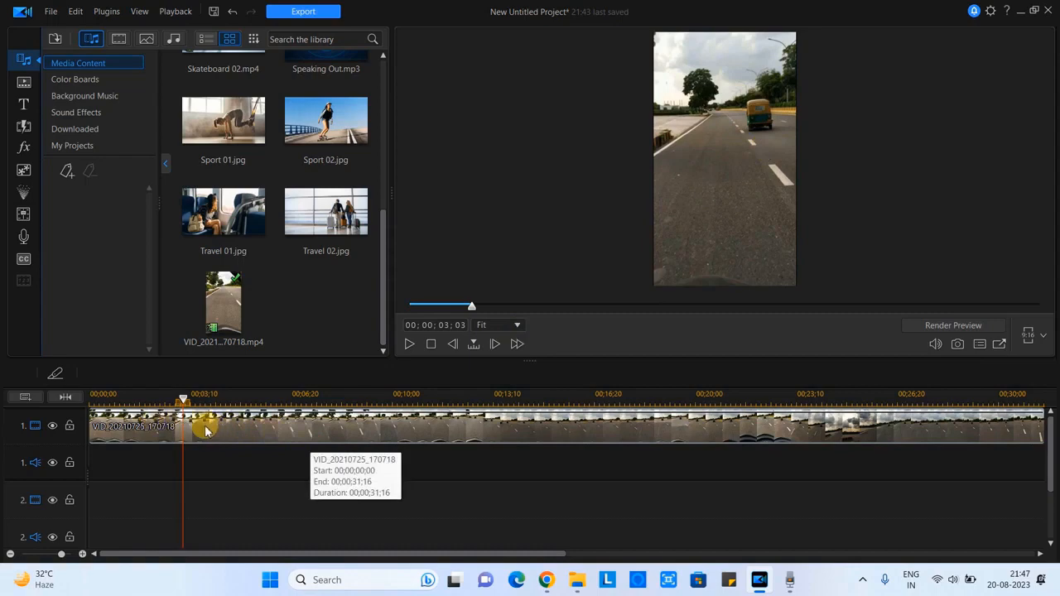
Step: Bring up the road clip's context menu to reach Edit Video > Motion Tracker
right_click(205, 427)
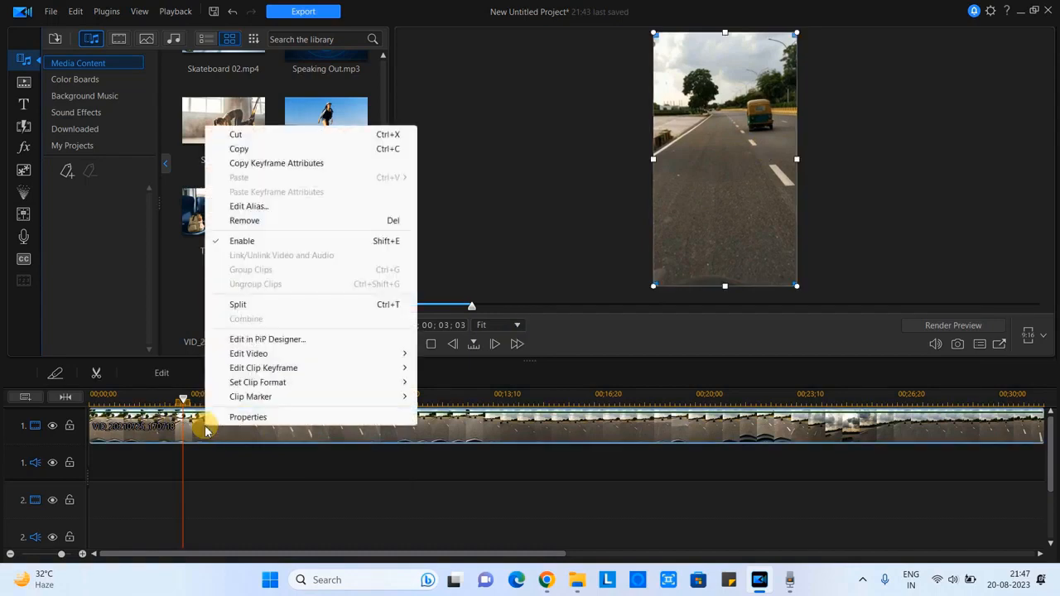
mouse_move(311, 368)
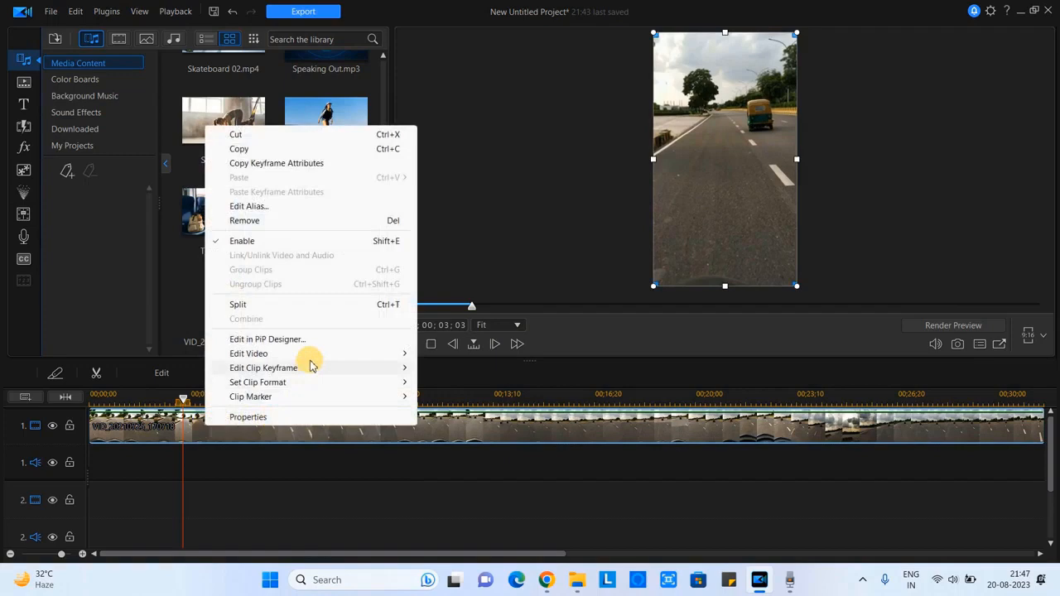
mouse_move(263, 355)
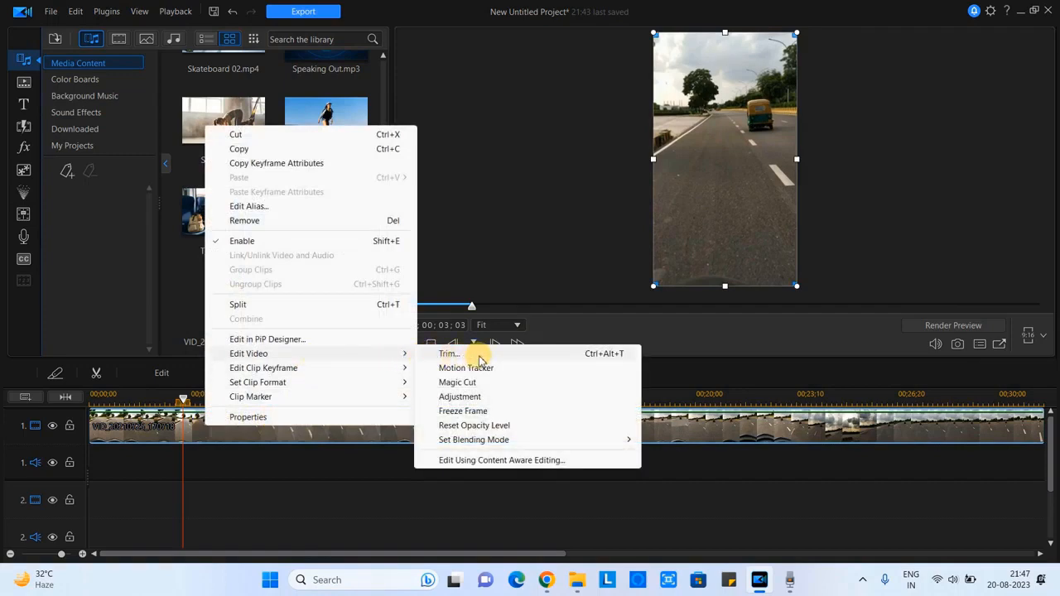
mouse_move(487, 368)
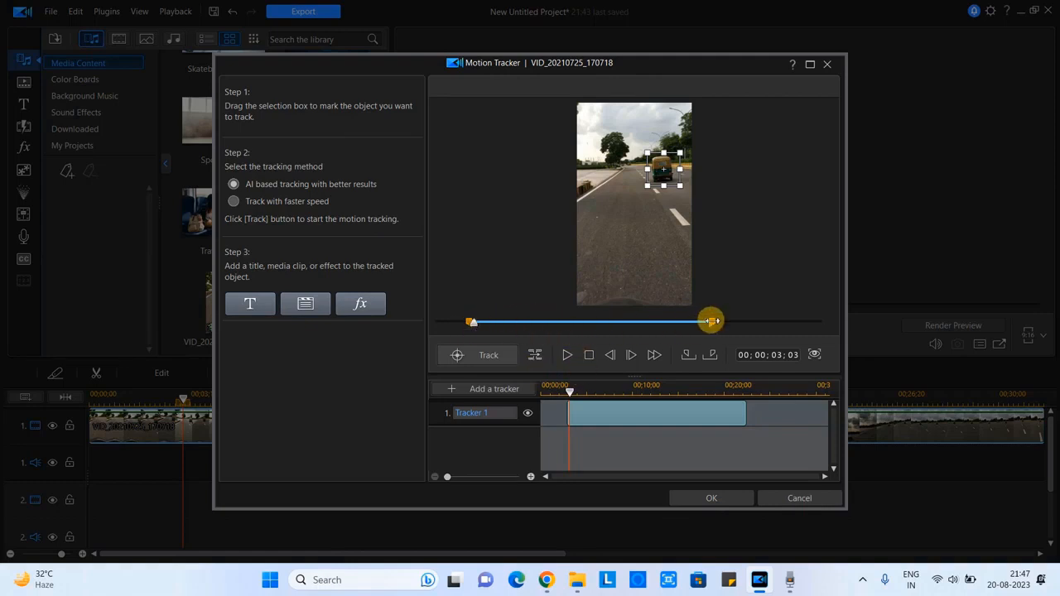
Step: Scrub the Motion Tracker slider through the clip's ending to find the rickshaw's last appearance near 24 seconds
drag(712, 321, 462, 323)
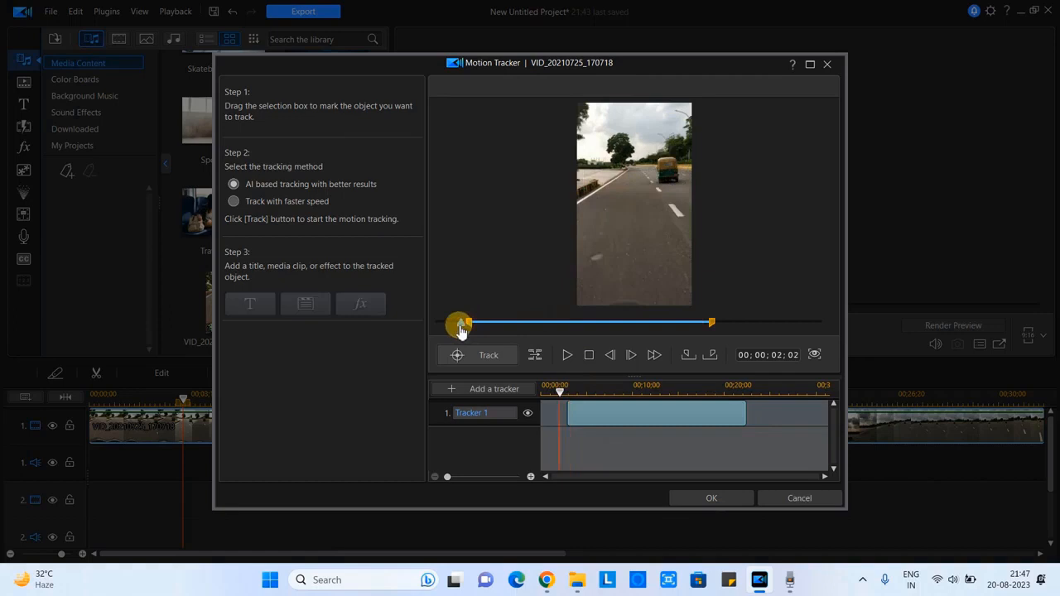
drag(460, 322, 454, 323)
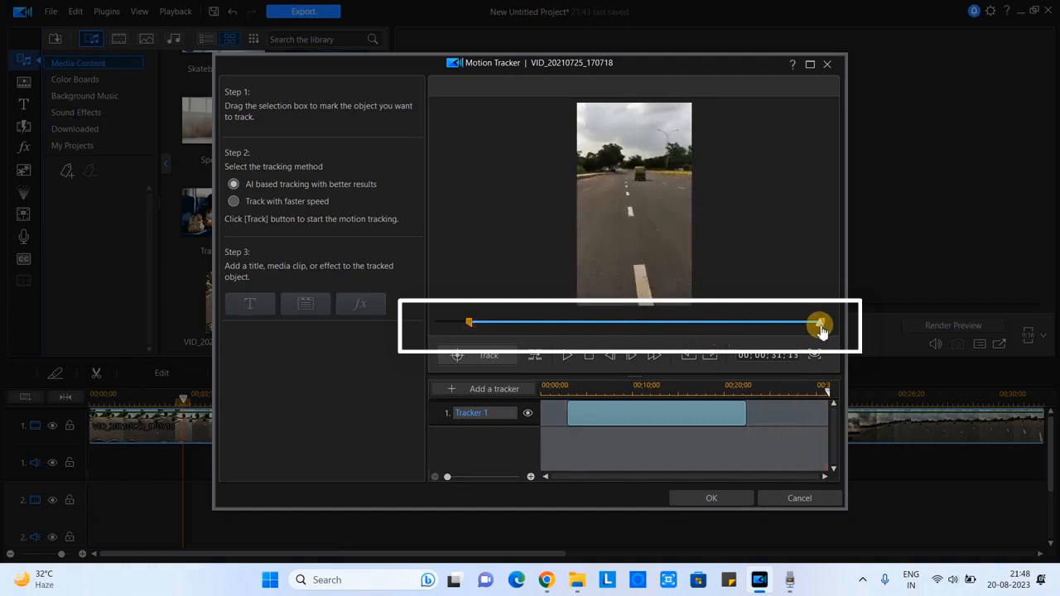
drag(820, 323, 467, 323)
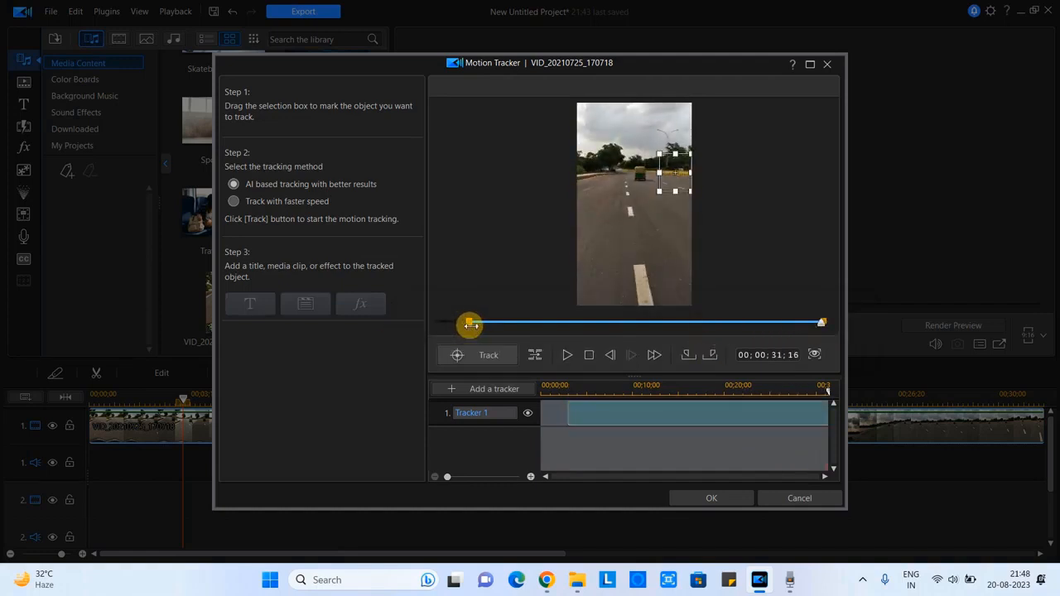
drag(472, 323, 819, 323)
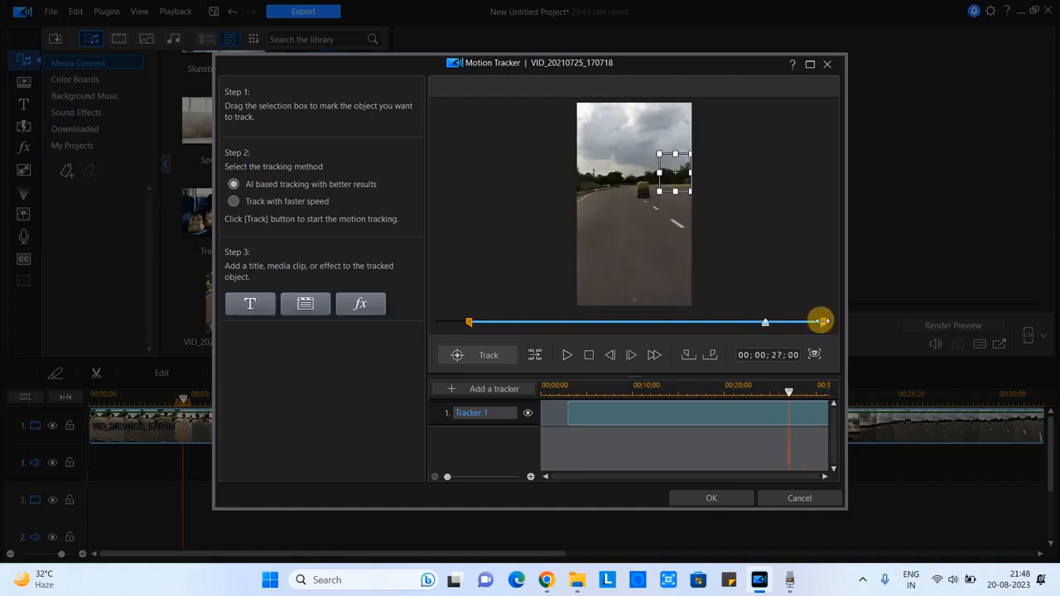
drag(820, 321, 755, 321)
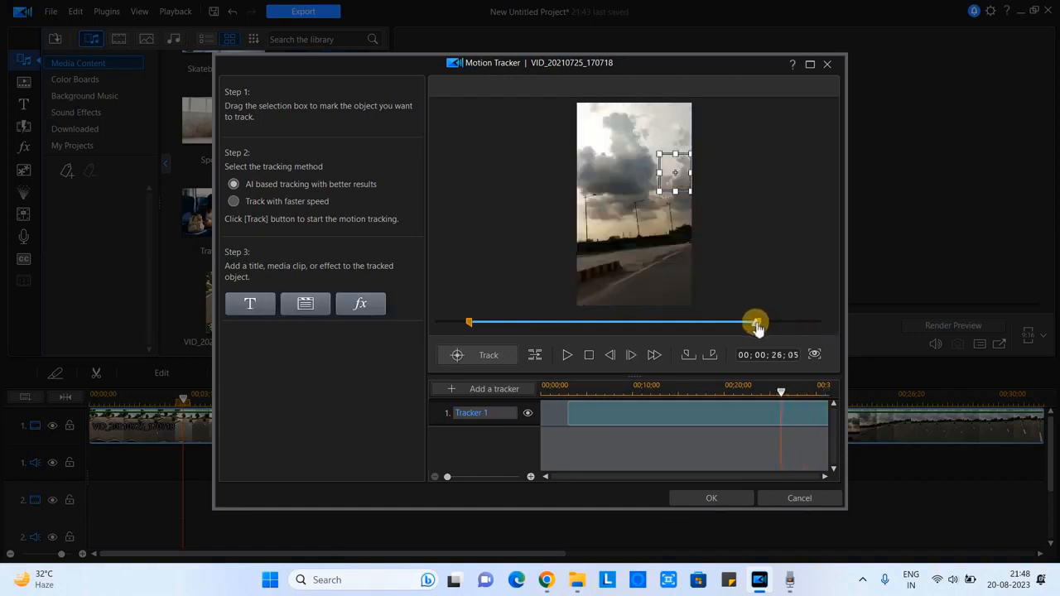
drag(755, 323, 744, 323)
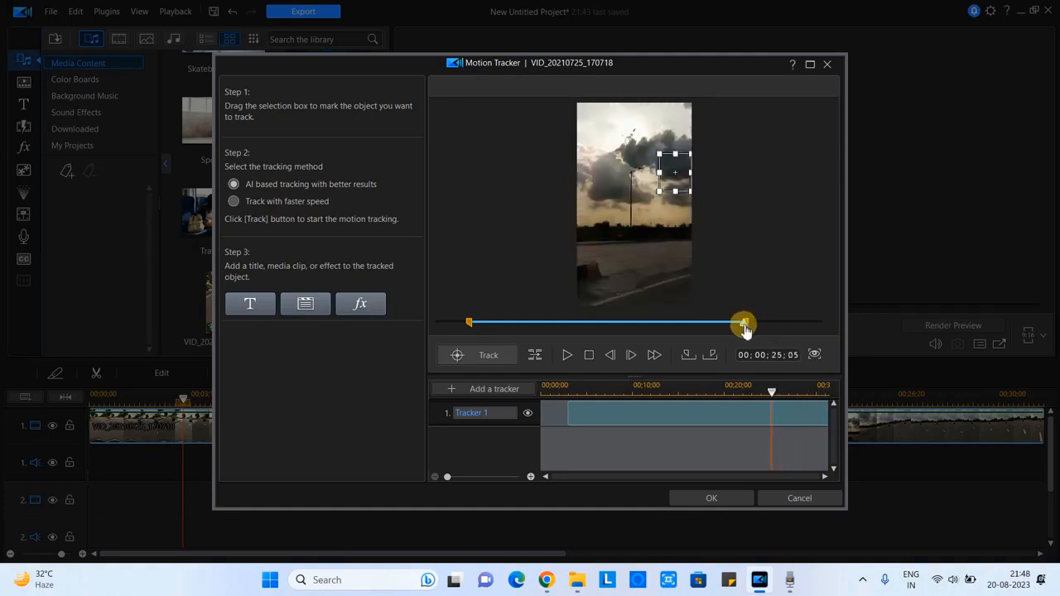
drag(742, 323, 725, 323)
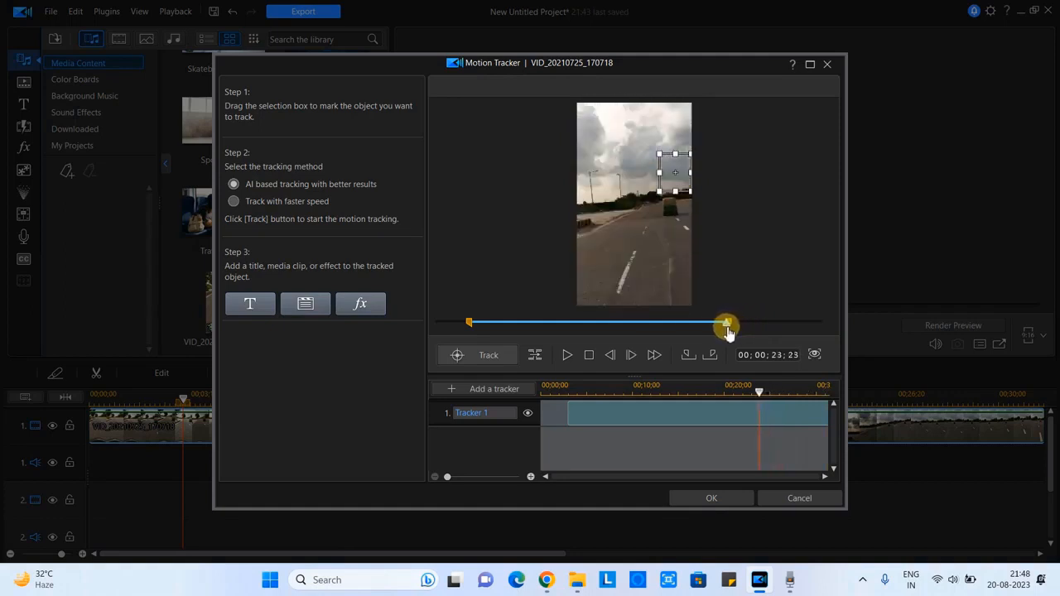
drag(727, 323, 720, 324)
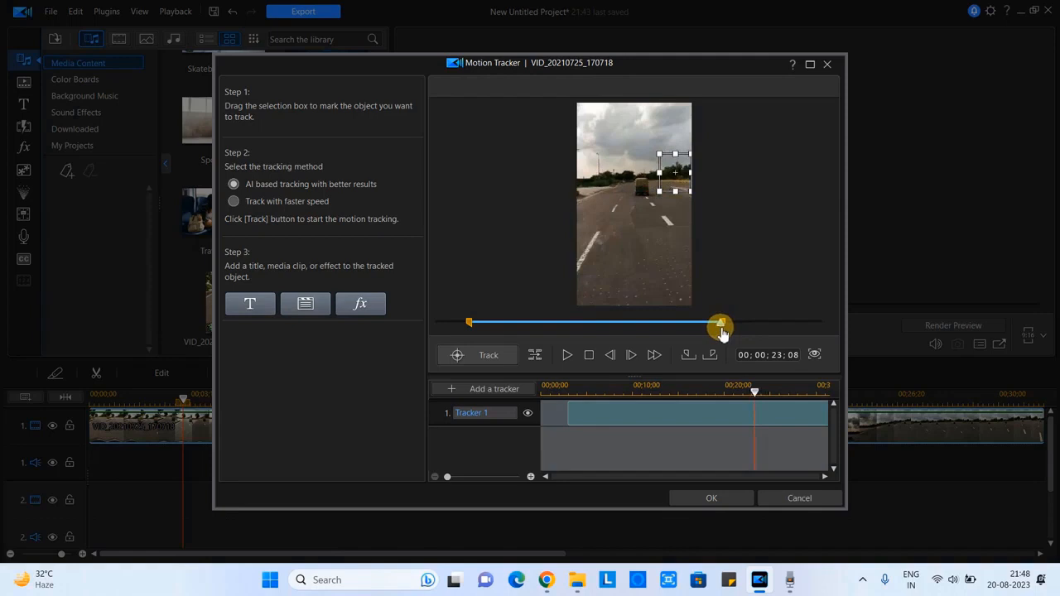
drag(718, 324, 727, 325)
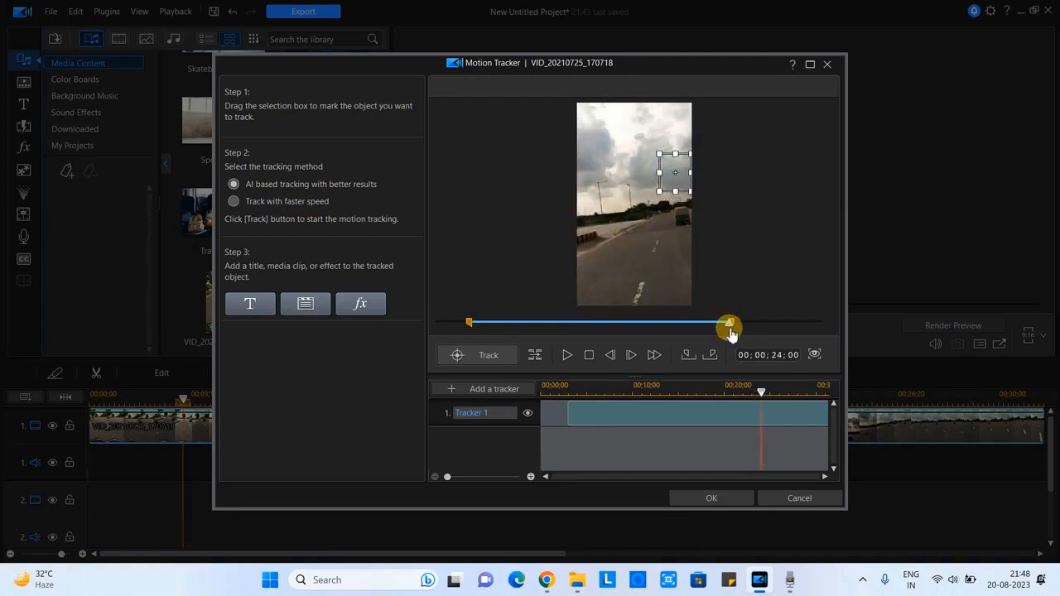
drag(729, 324, 736, 324)
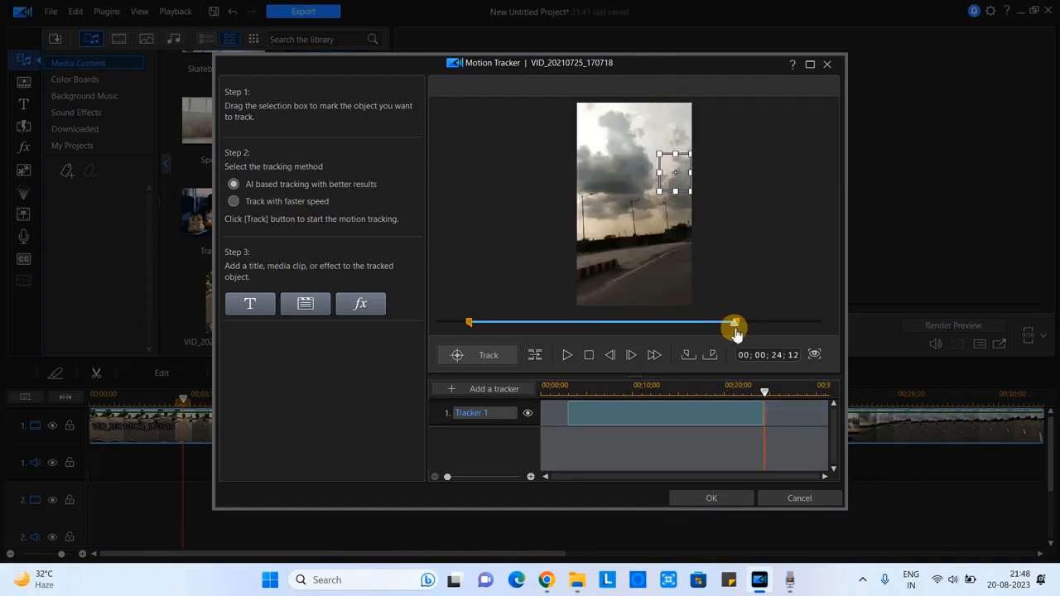
Step: End the tracking range around 00:00:24:12 and return the preview to about 00:00:02:28 with the rickshaw ahead
drag(732, 323, 467, 323)
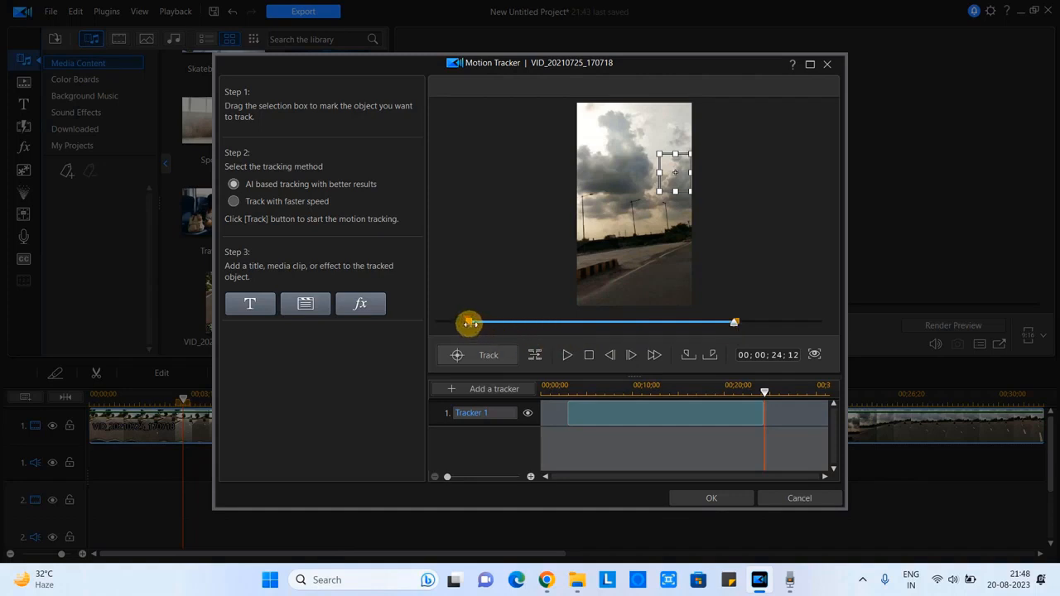
drag(467, 321, 736, 321)
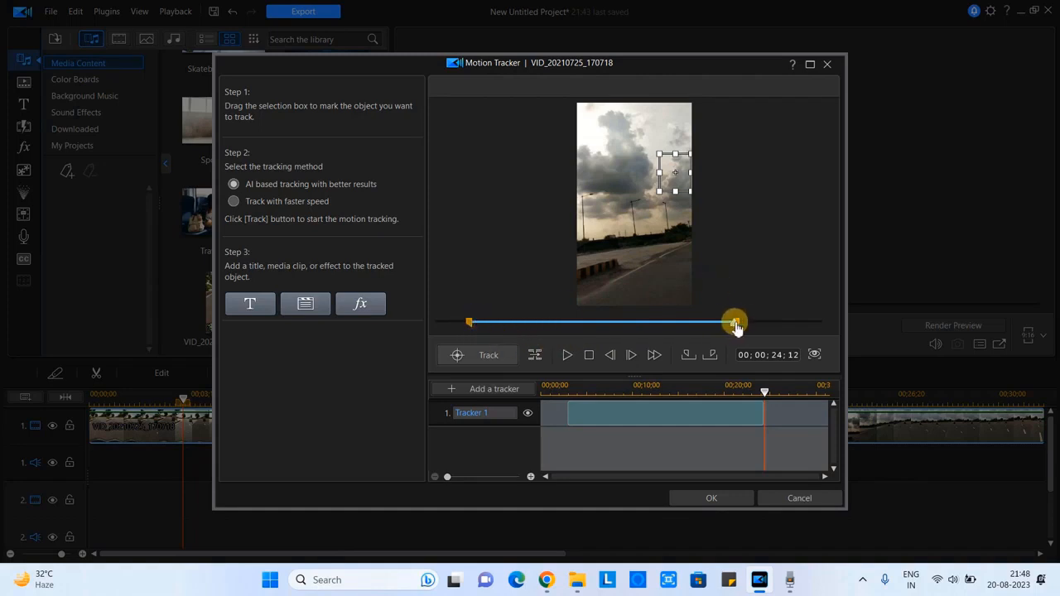
drag(735, 321, 484, 321)
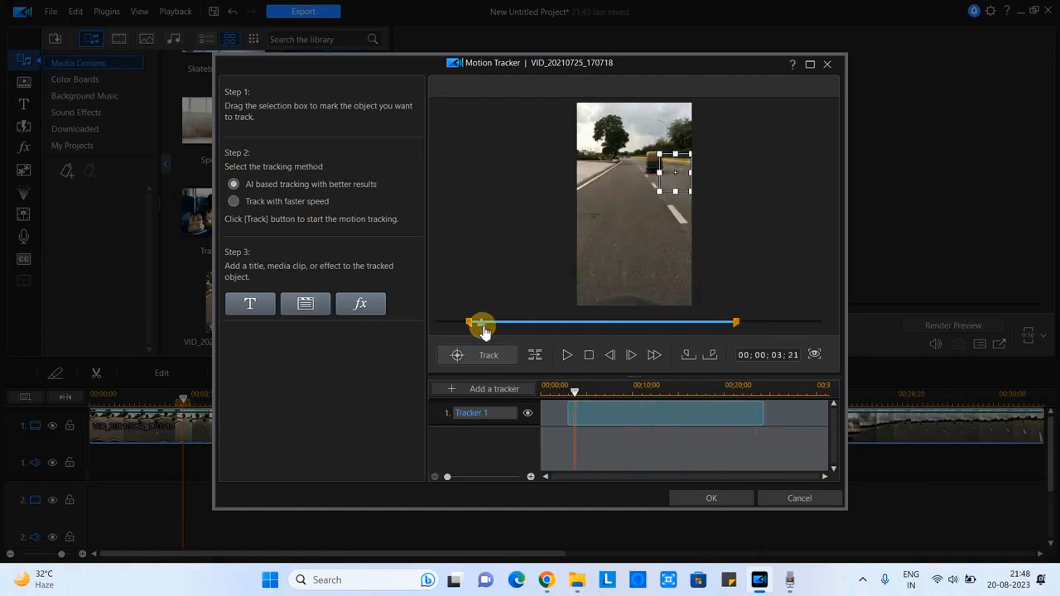
drag(482, 323, 460, 323)
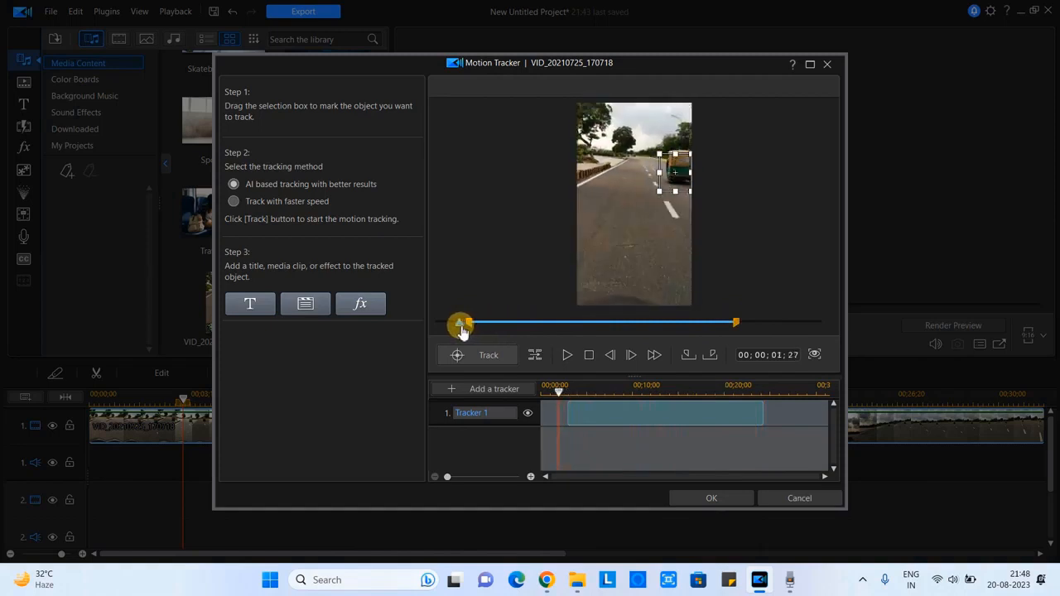
drag(460, 323, 470, 323)
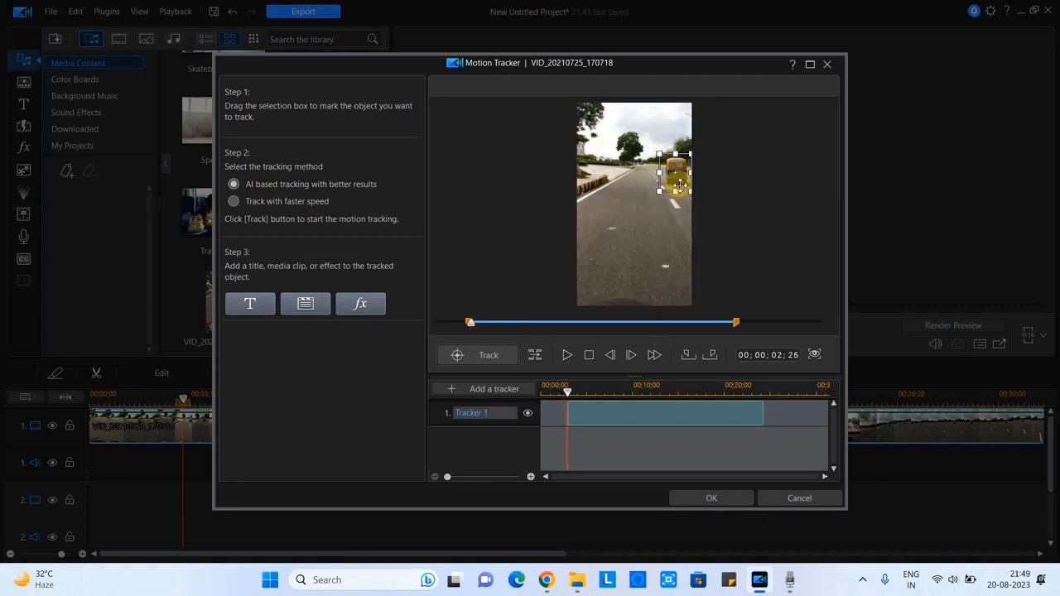
Step: Shrink and position the Tracker 1 box snugly over the distant auto-rickshaw in the preview
drag(676, 173, 633, 202)
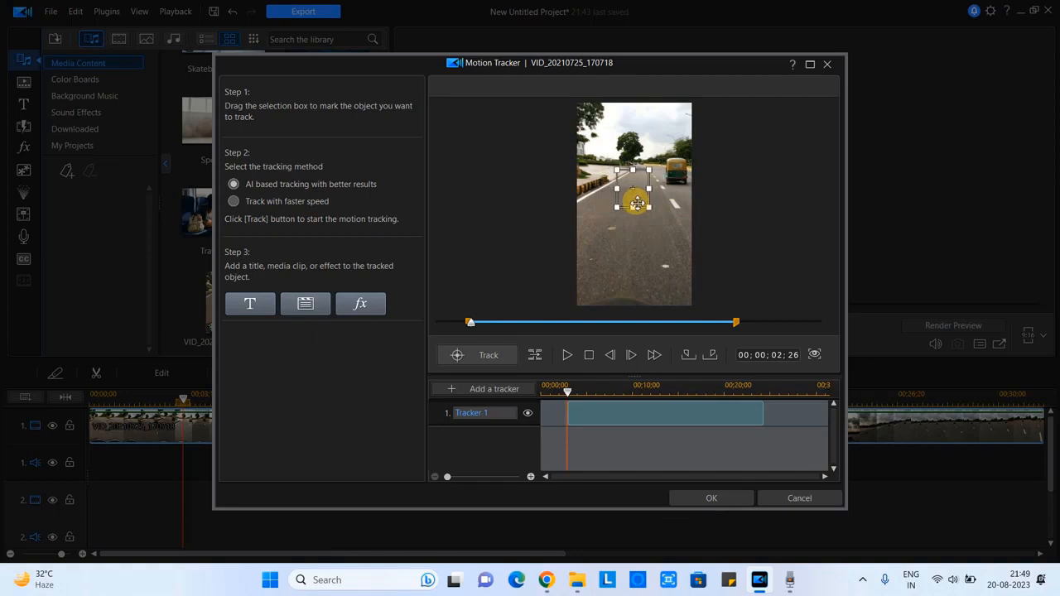
drag(632, 202, 633, 198)
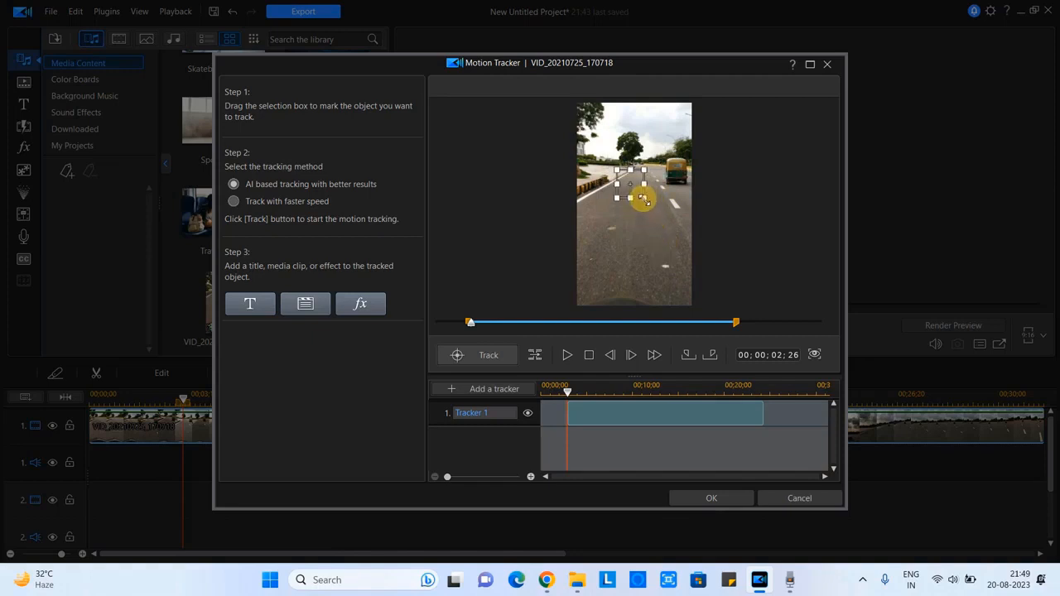
drag(630, 186, 649, 214)
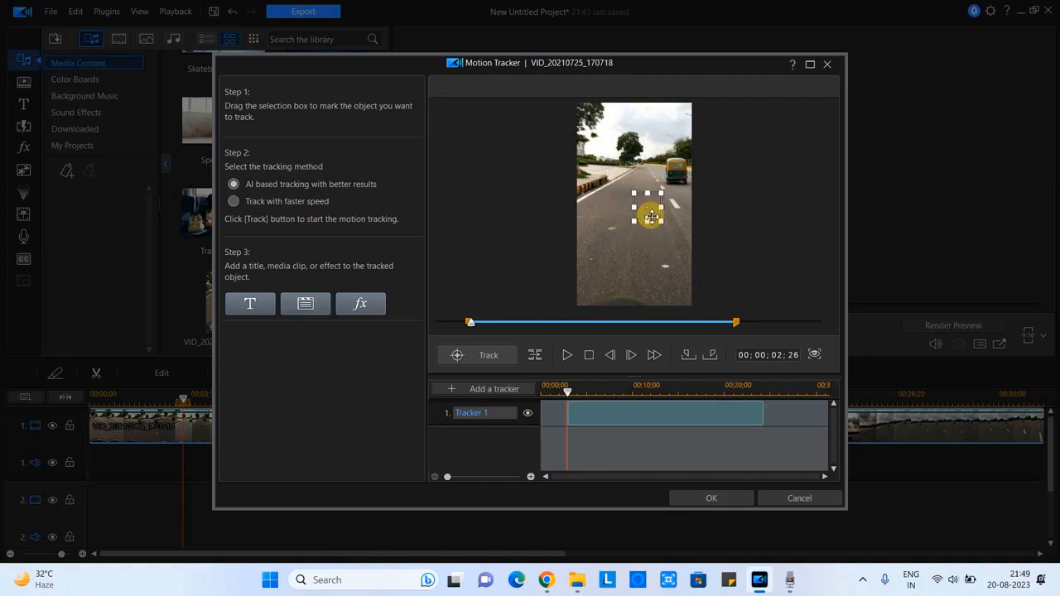
drag(650, 214, 630, 207)
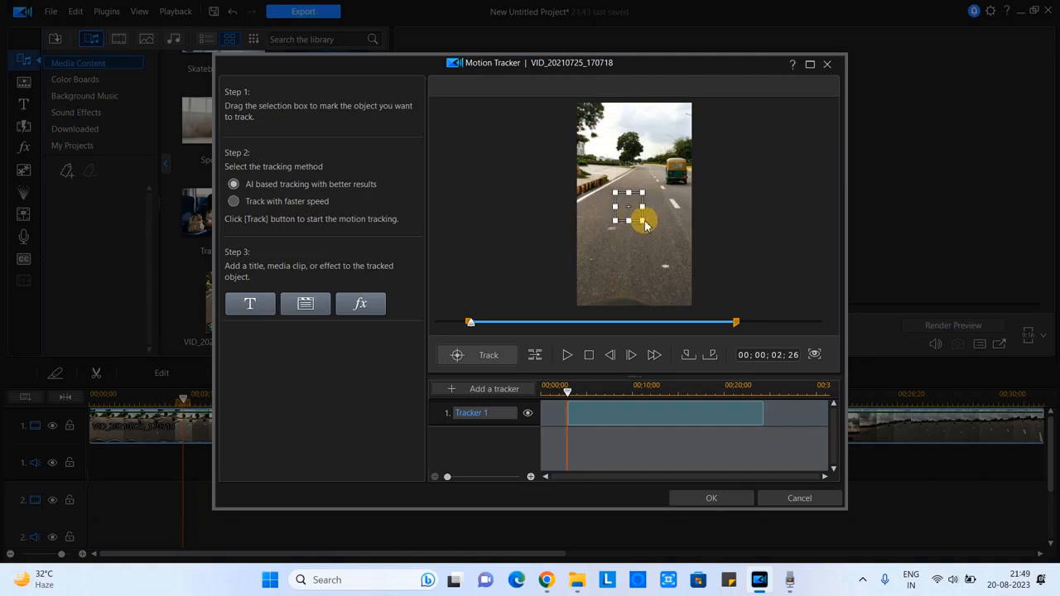
drag(645, 223, 666, 250)
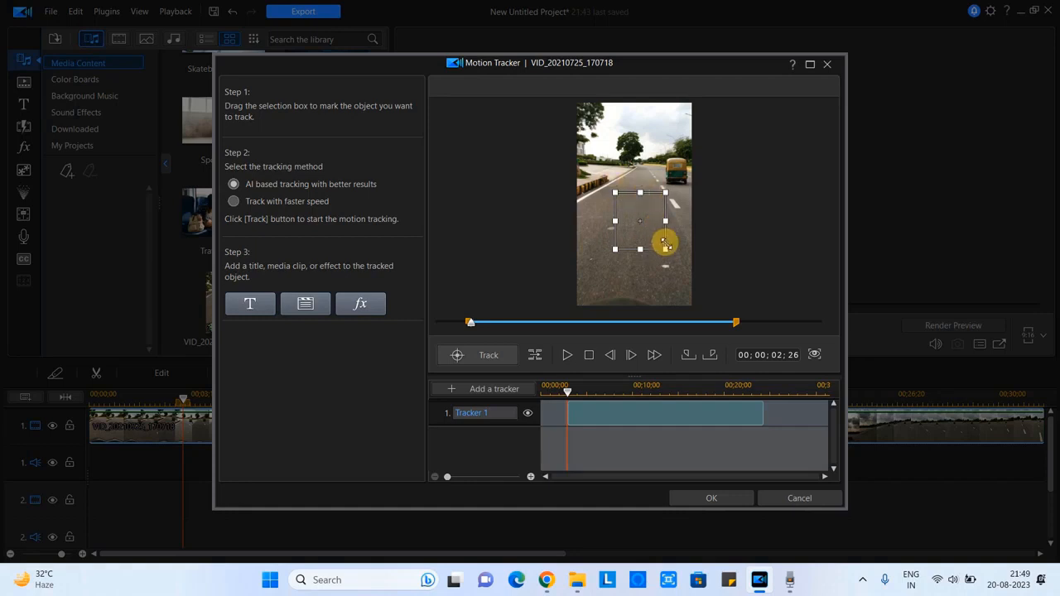
drag(665, 241, 637, 225)
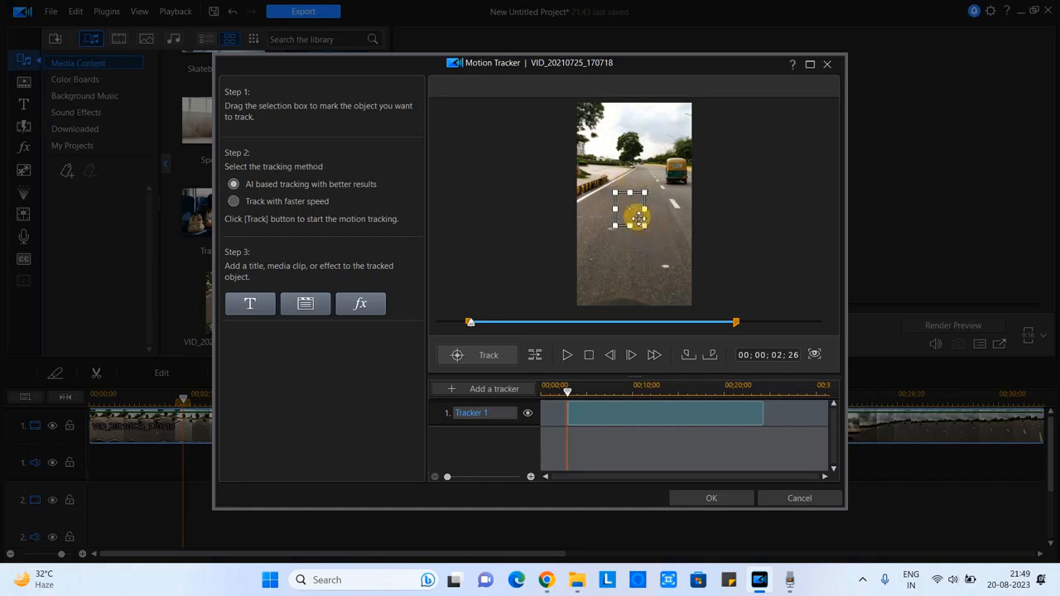
drag(633, 217, 676, 171)
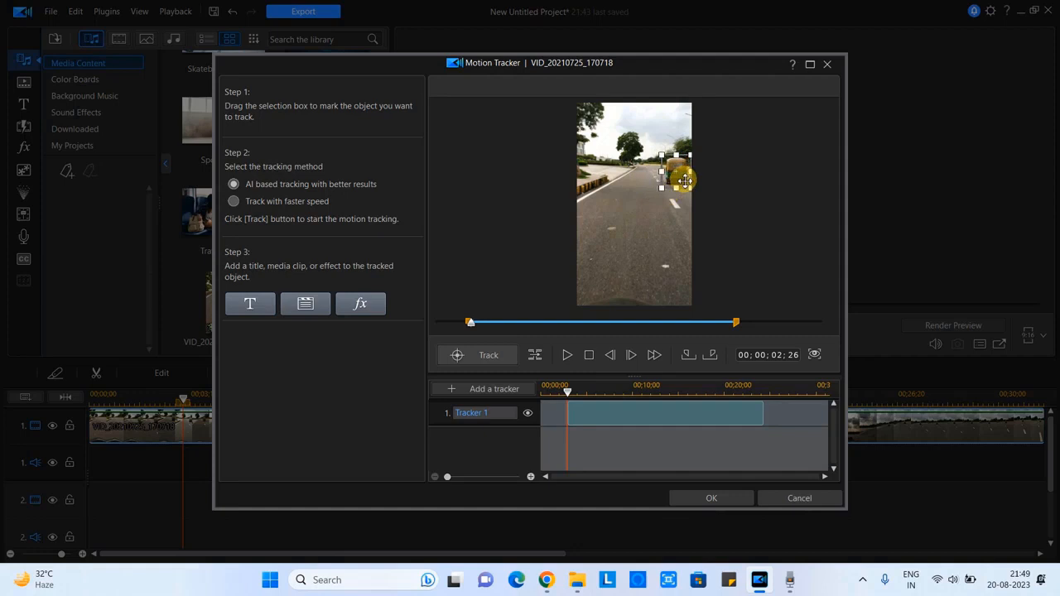
drag(686, 181, 669, 245)
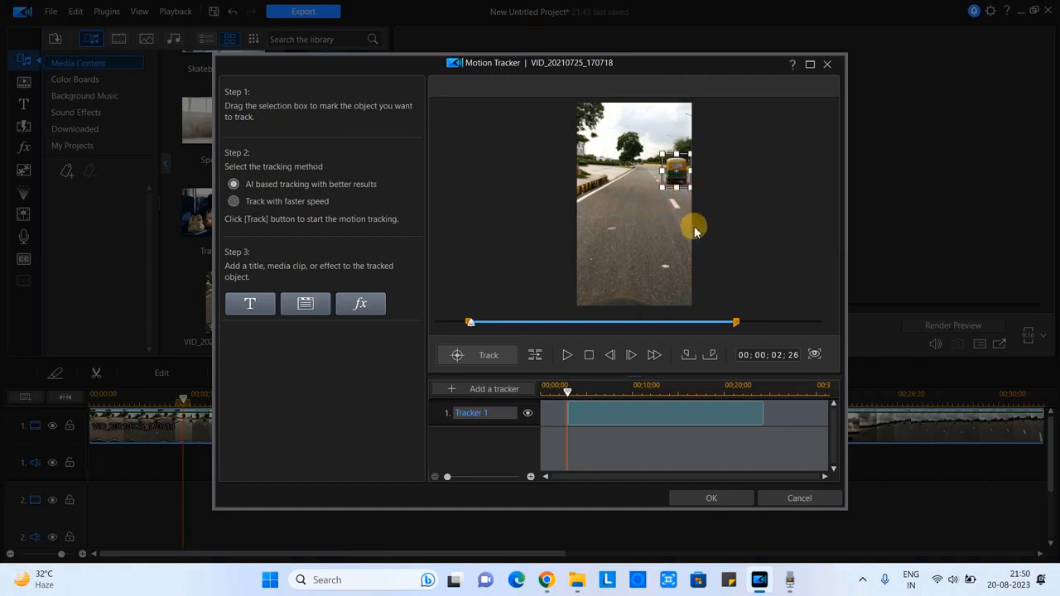
mouse_move(550, 272)
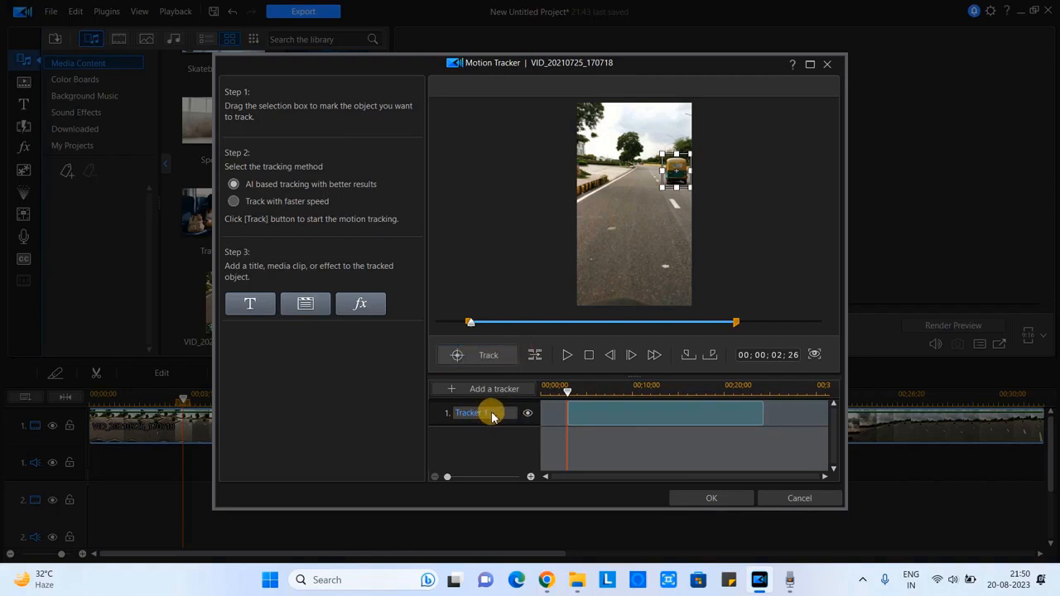
Step: Remove the existing Tracker 1 and add a new tracker
right_click(467, 413)
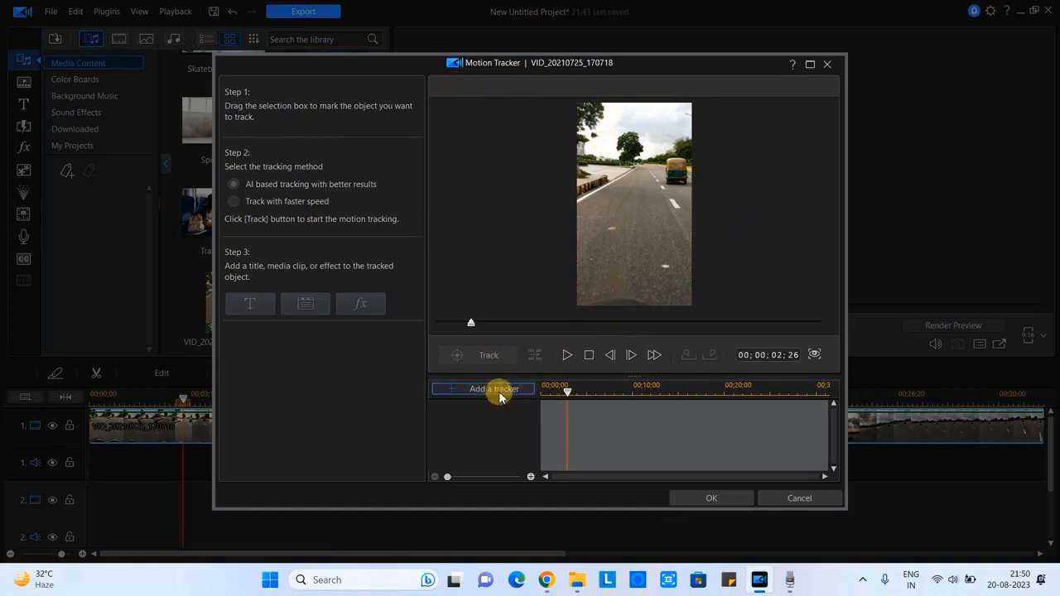
click(494, 389)
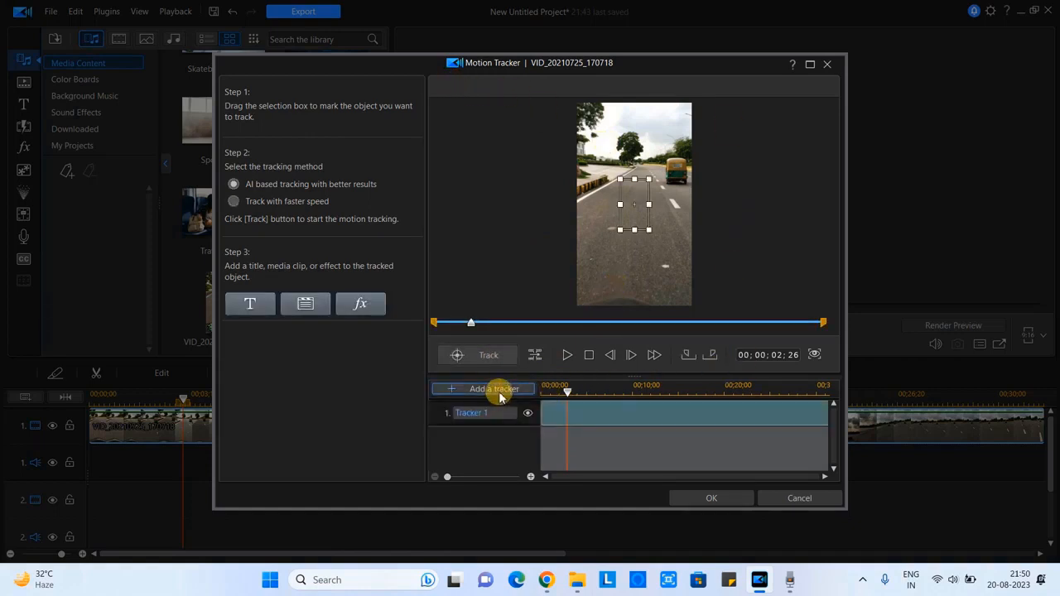
click(493, 387)
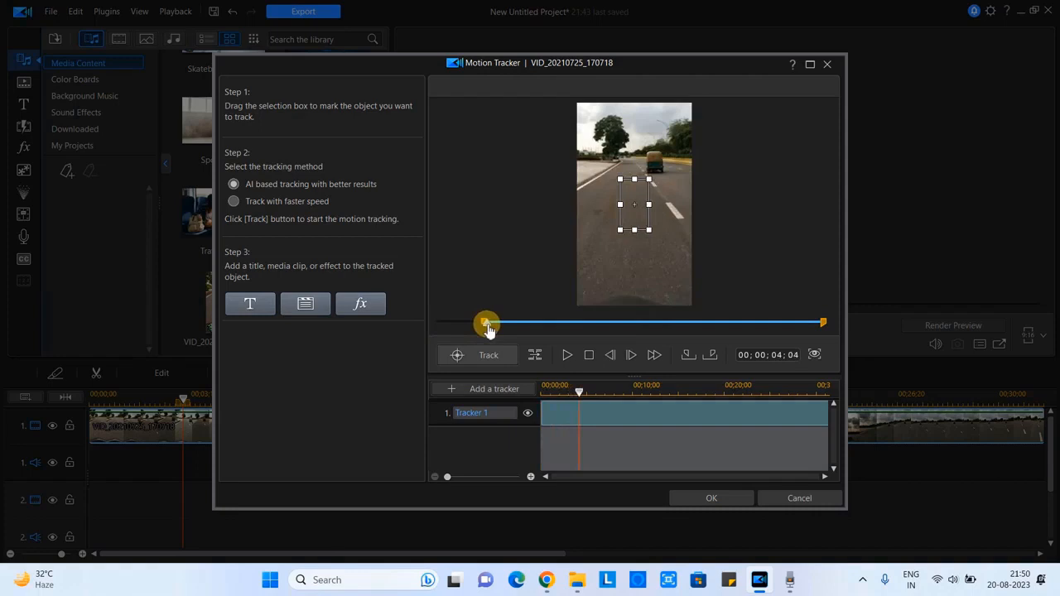
Step: Set the new tracker's range from about 04;04 to roughly 25;22
drag(487, 321, 821, 321)
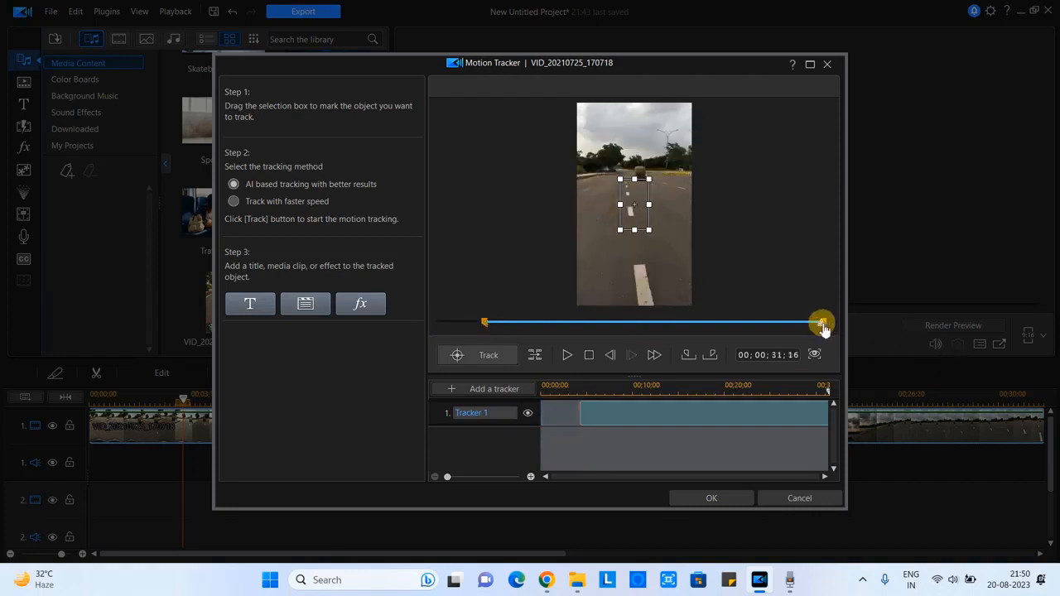
drag(820, 322, 752, 323)
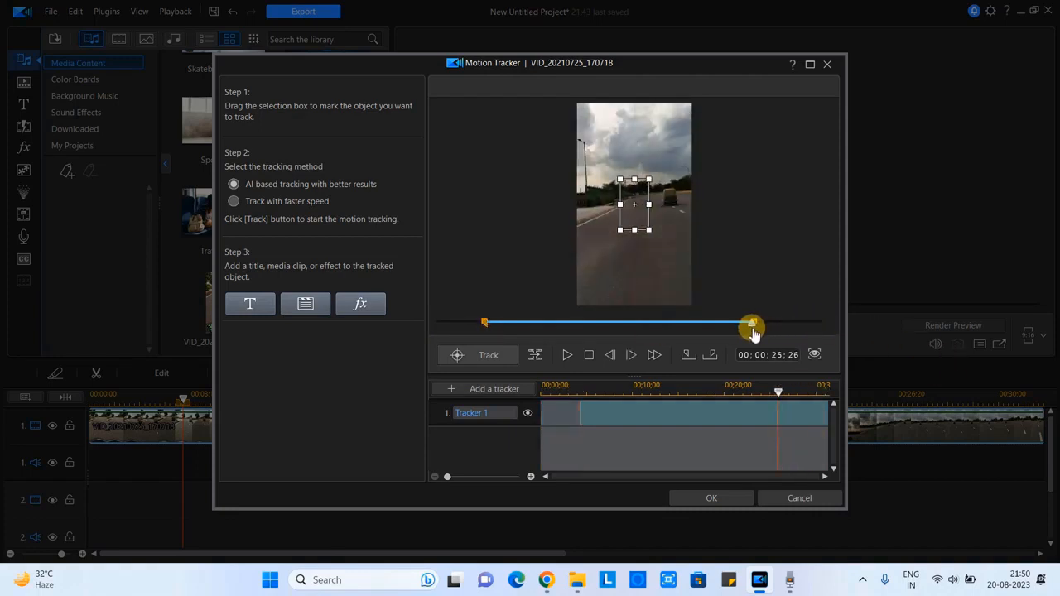
drag(752, 322, 748, 322)
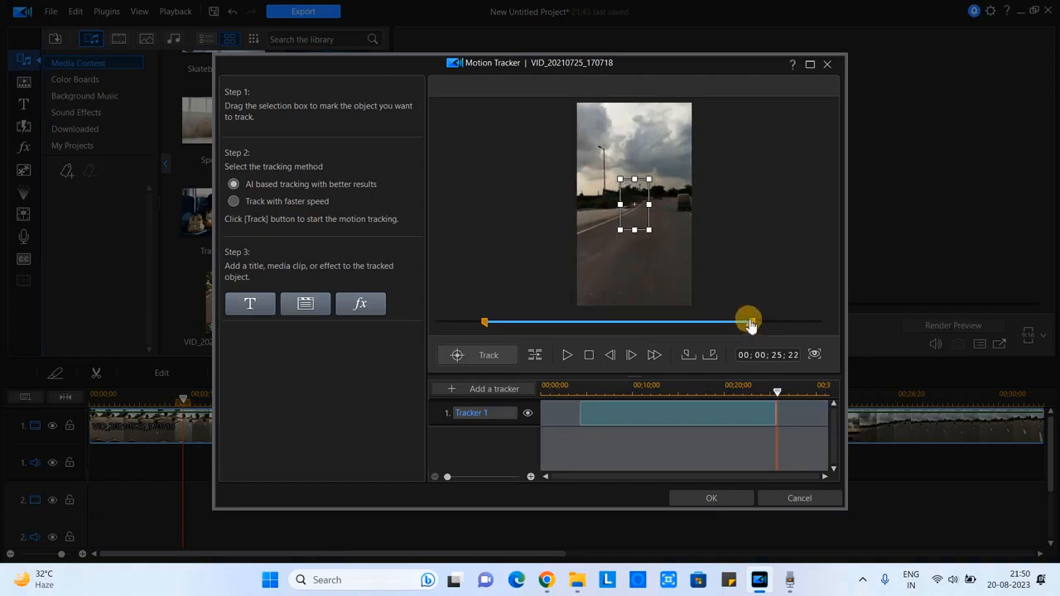
drag(748, 322, 609, 321)
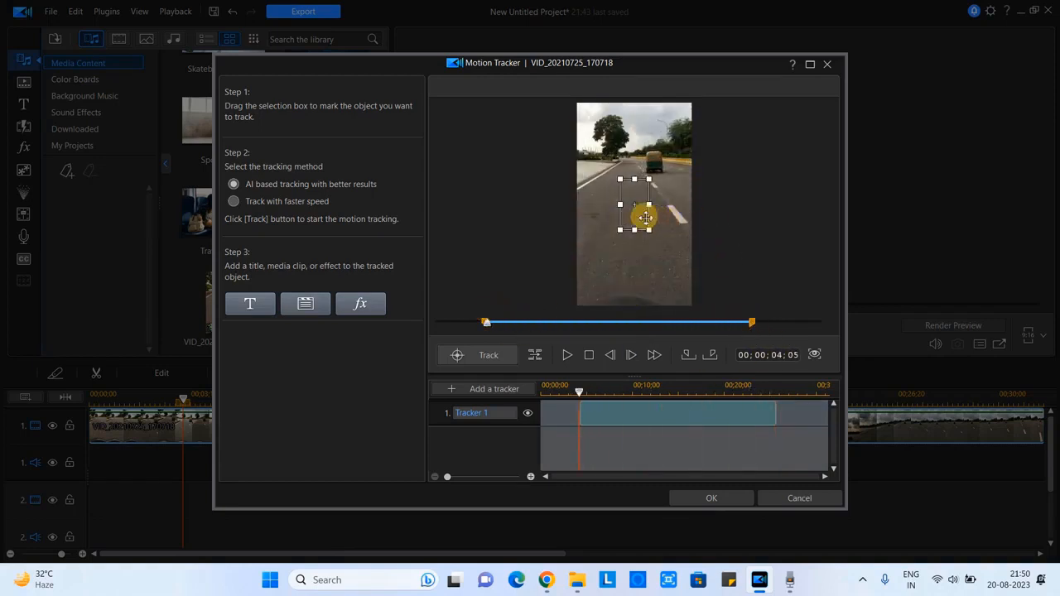
Step: Center and fit the tracking box on the auto-rickshaw at about four seconds
drag(645, 219, 661, 182)
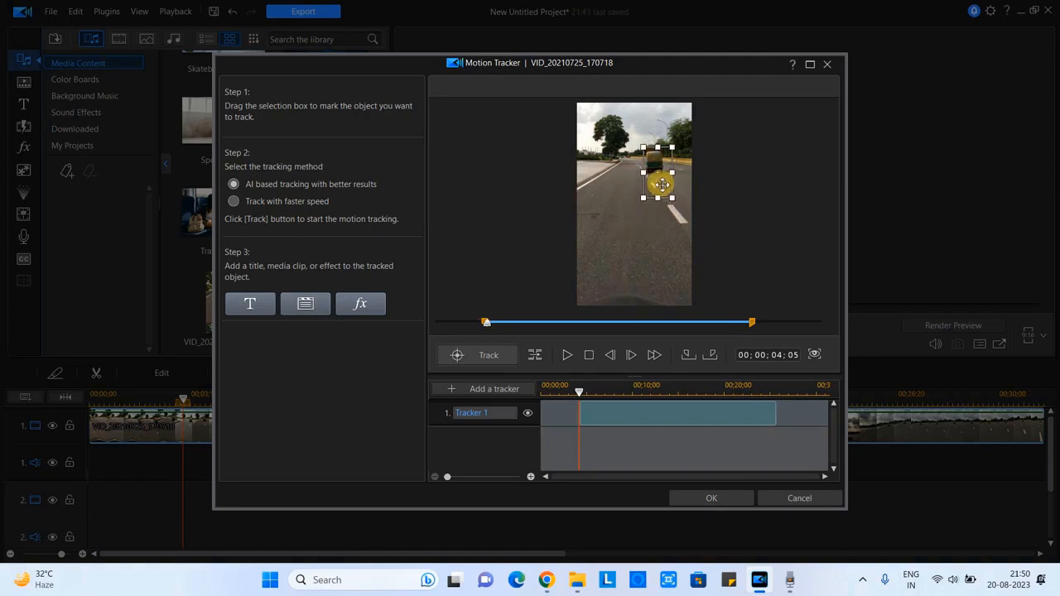
drag(661, 184, 654, 164)
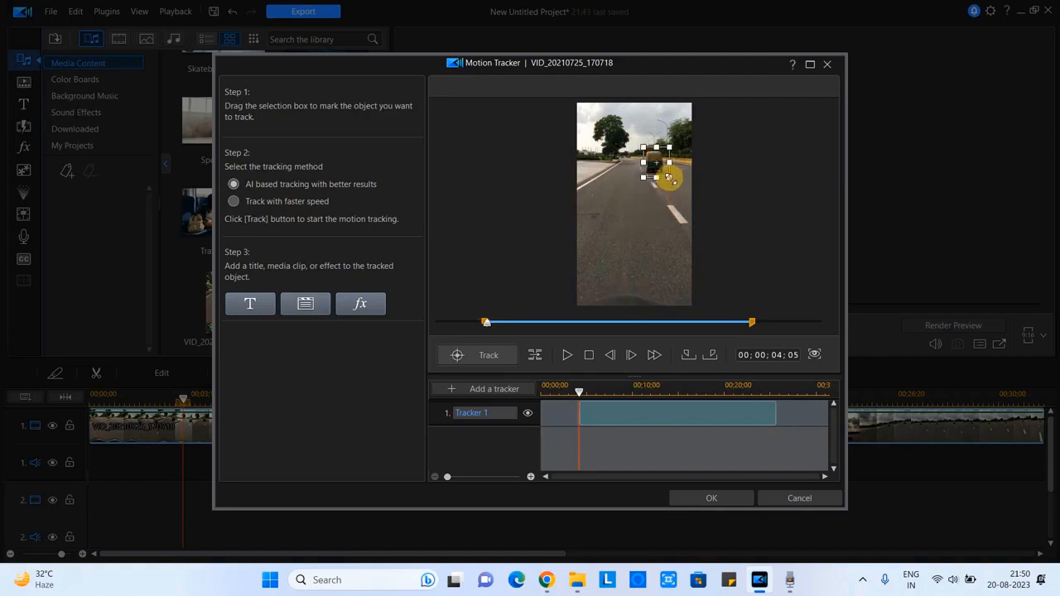
drag(666, 174, 649, 178)
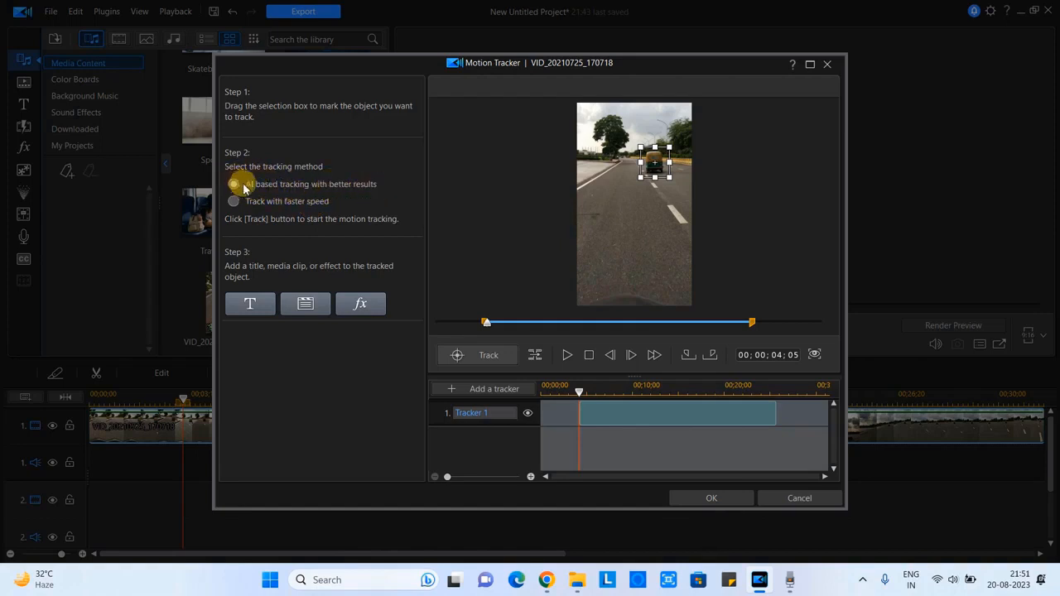
Step: Choose 'AI based tracking with better results' and run tracking of the rickshaw to about 25 seconds
click(234, 182)
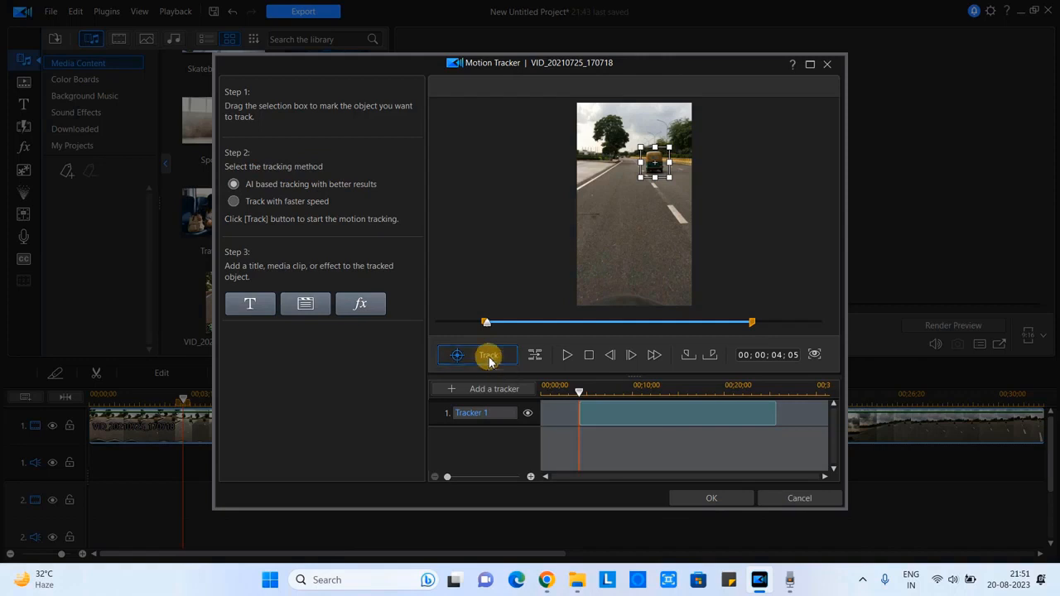
click(477, 355)
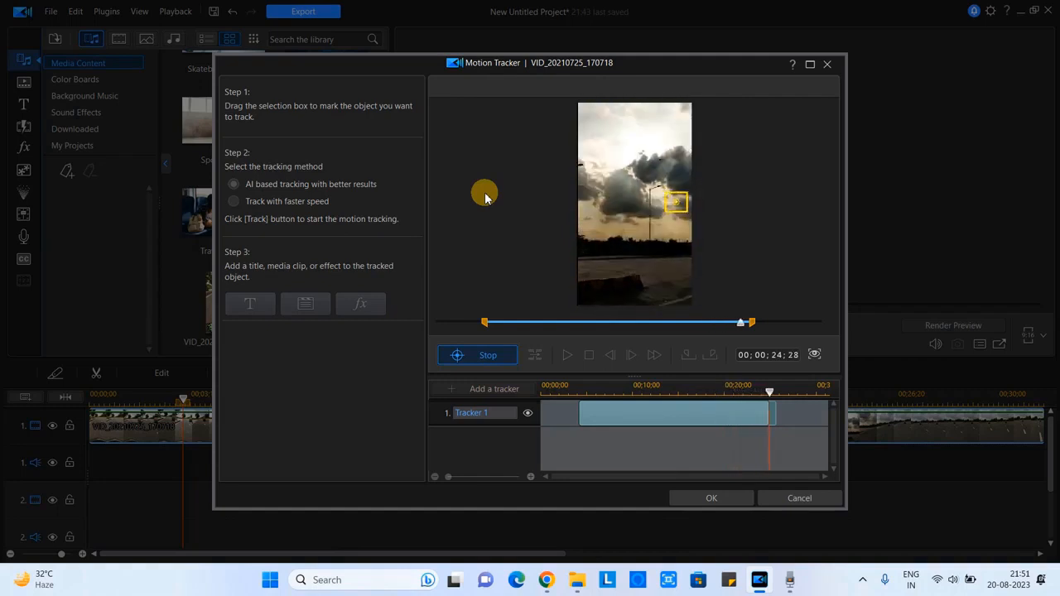
click(477, 355)
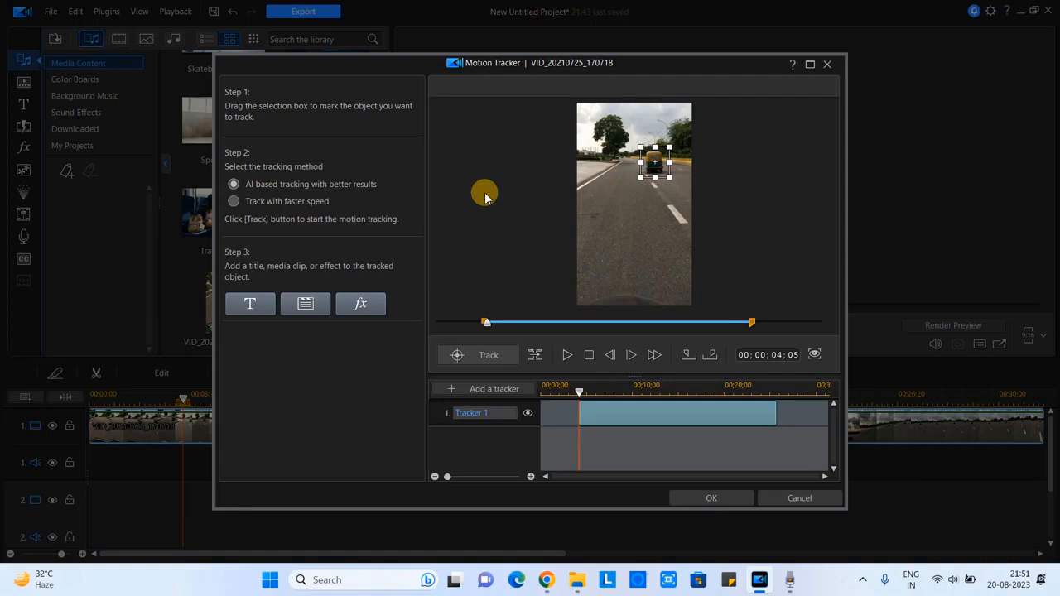
mouse_move(604, 418)
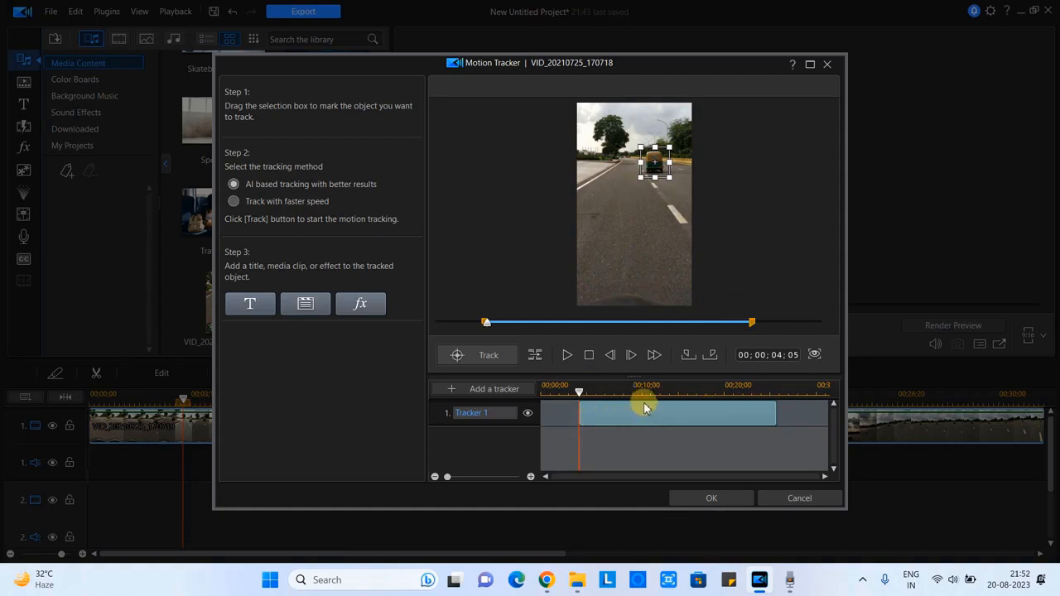
mouse_move(697, 418)
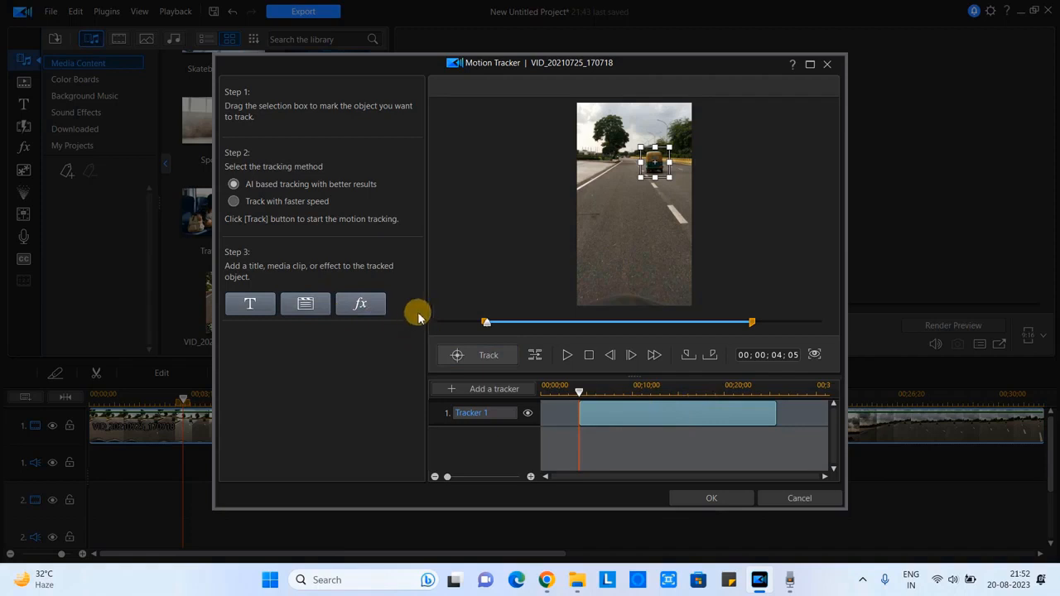
mouse_move(224, 262)
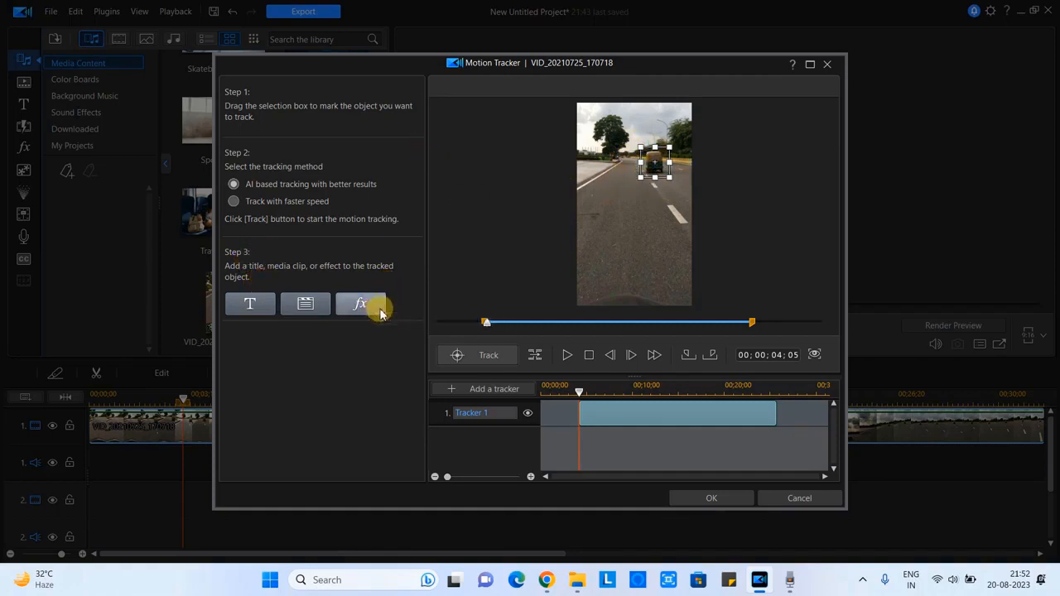
Step: Attach an effect to Tracker 1 and browse the effect types from Mosaic to Spotlight toward Blur
click(361, 305)
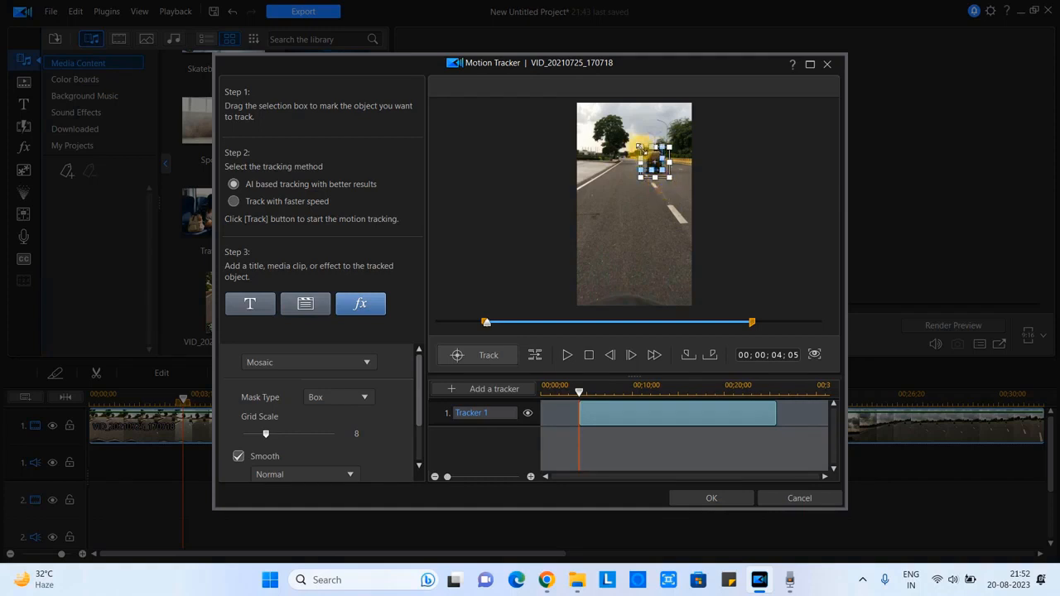
drag(659, 169, 654, 157)
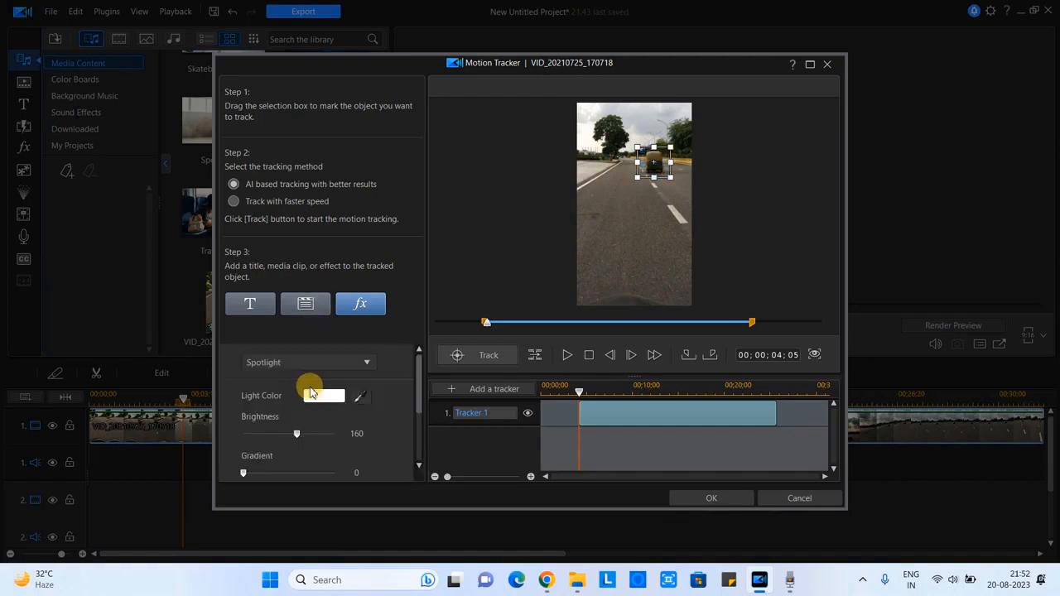
click(323, 394)
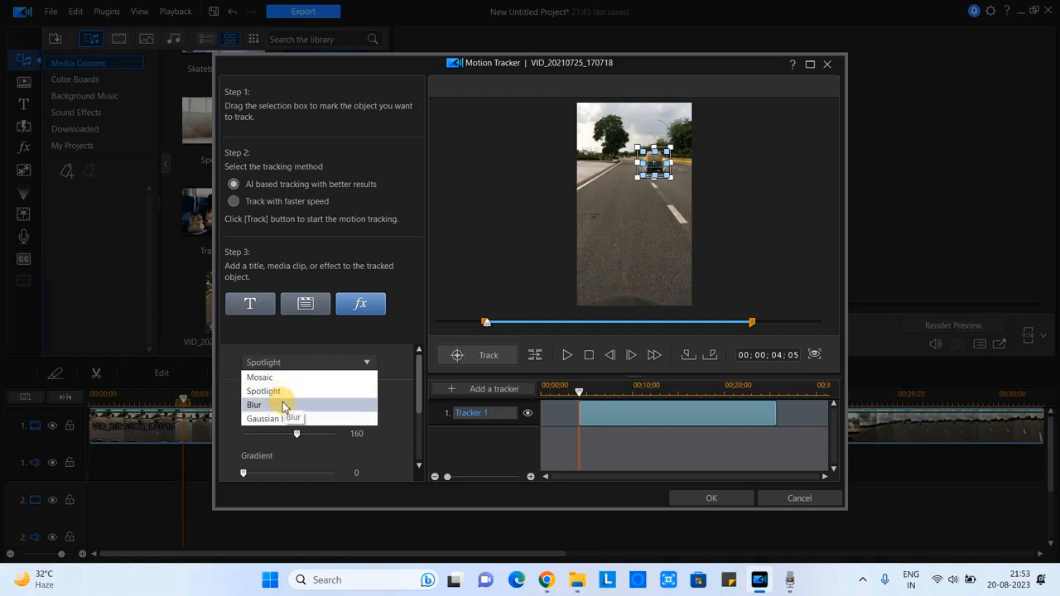
Step: Set the tracking effect to Blur with a Circle mask and raise its degree to 26
click(255, 404)
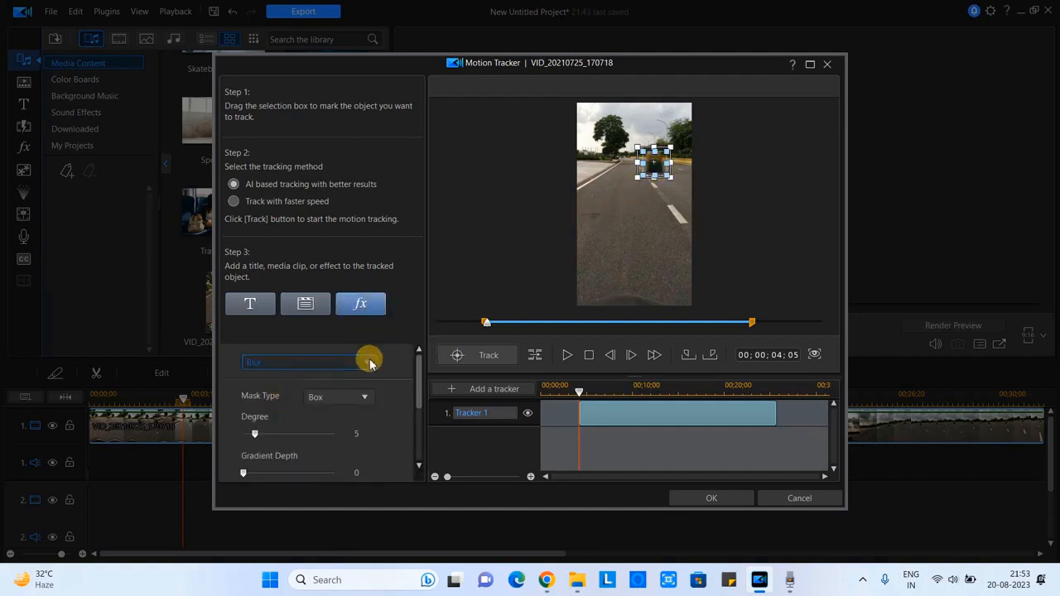
click(307, 361)
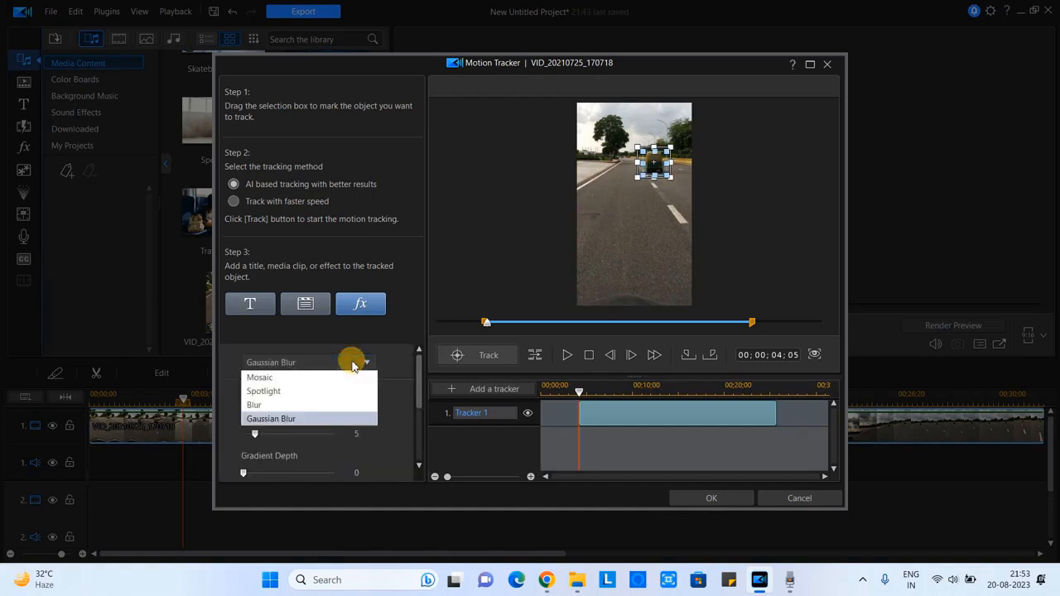
click(253, 404)
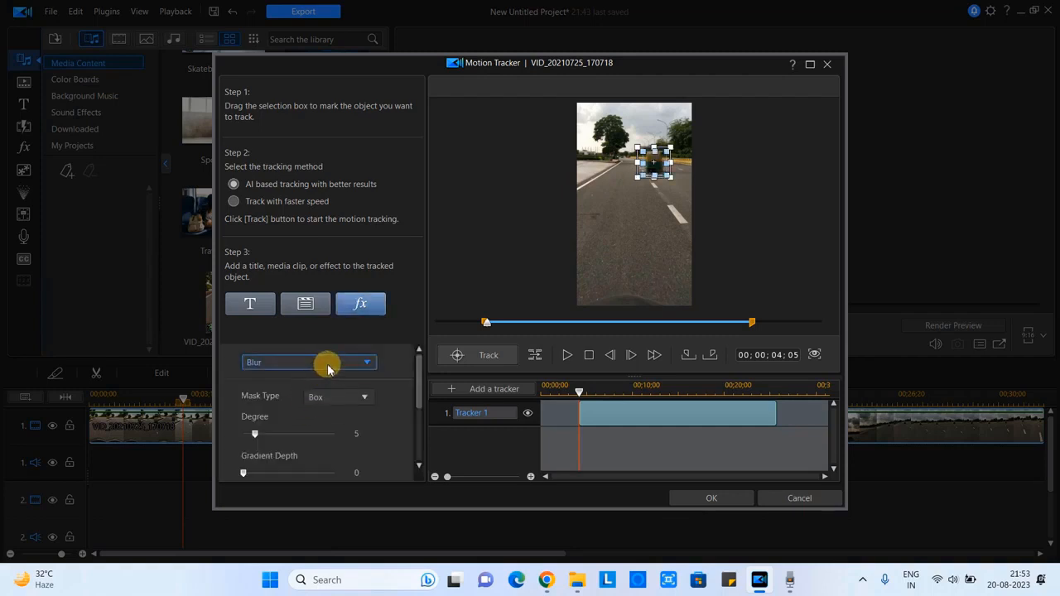
mouse_move(346, 398)
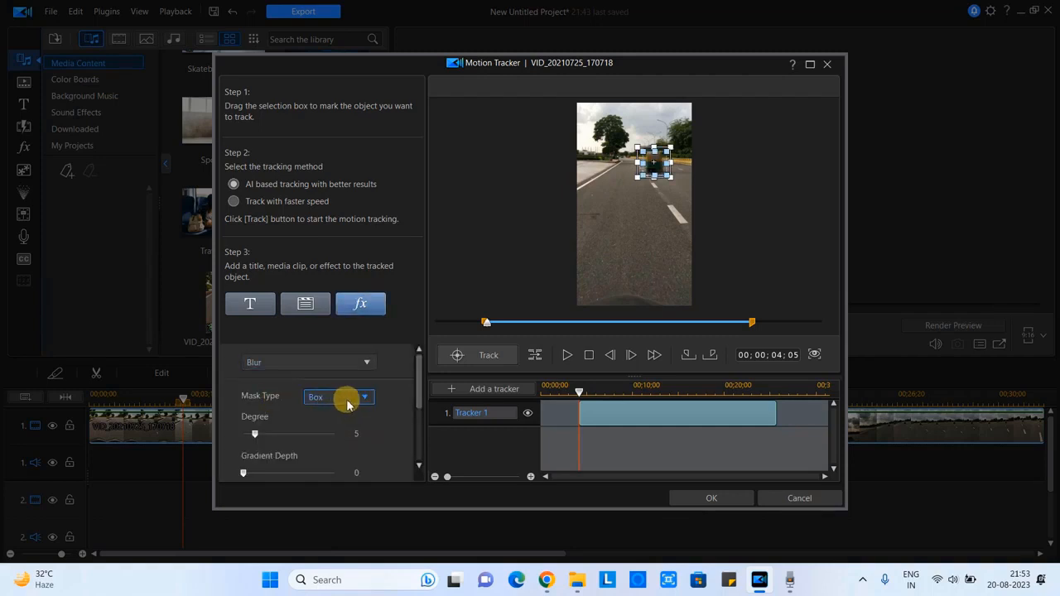
click(338, 396)
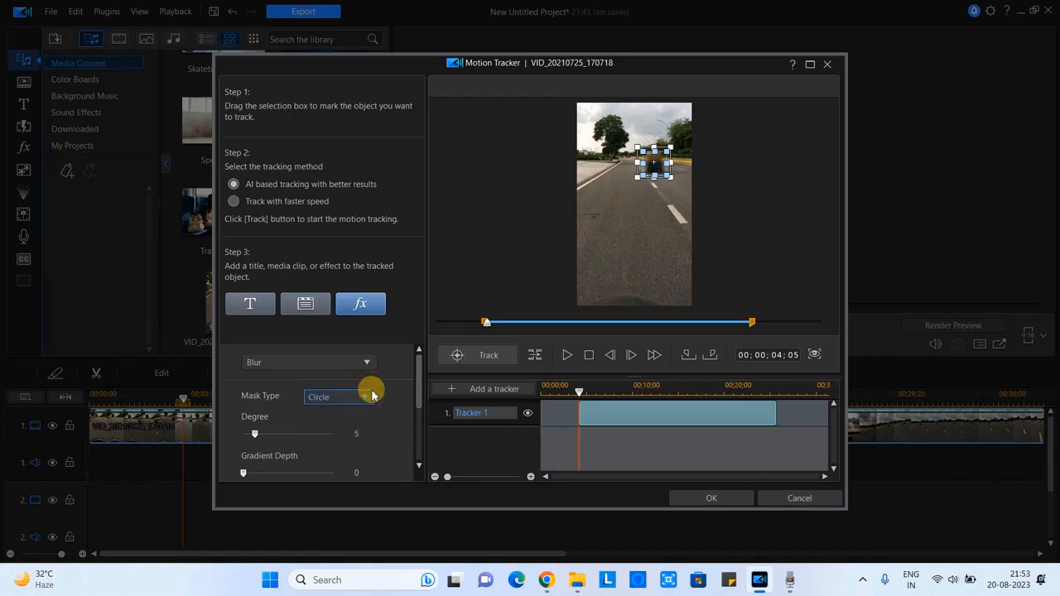
click(338, 397)
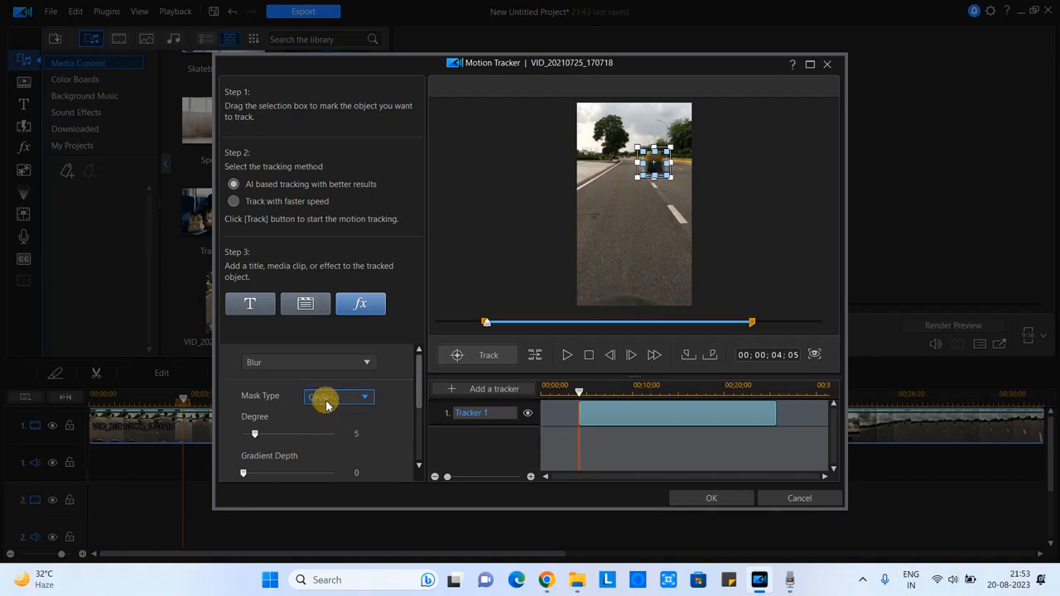
click(335, 398)
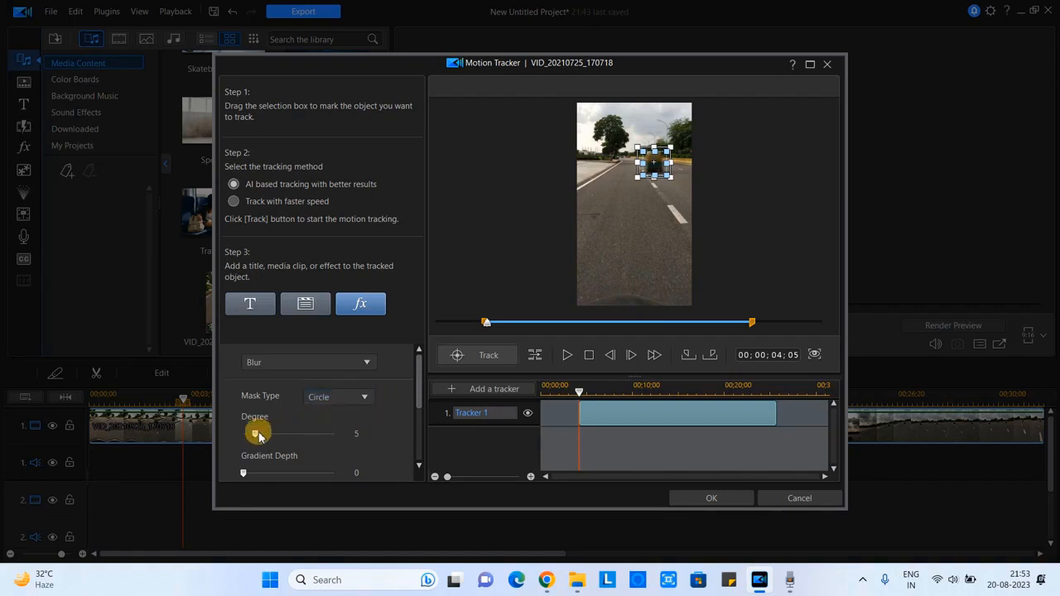
drag(255, 434, 305, 434)
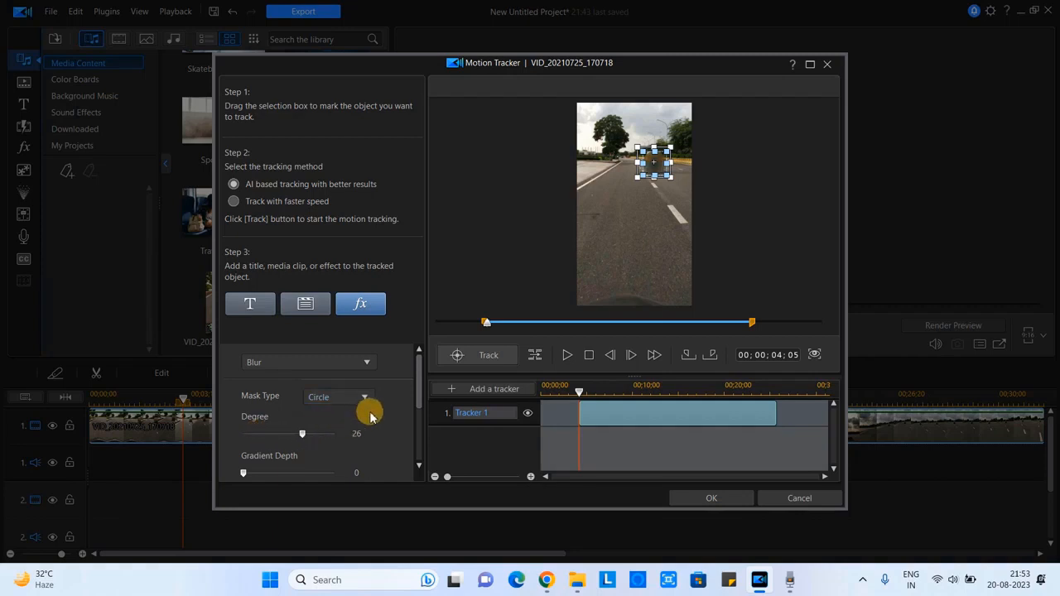
Step: Try a box mask, return to Circle, and settle the blur degree at 23 with Smooth on
click(362, 398)
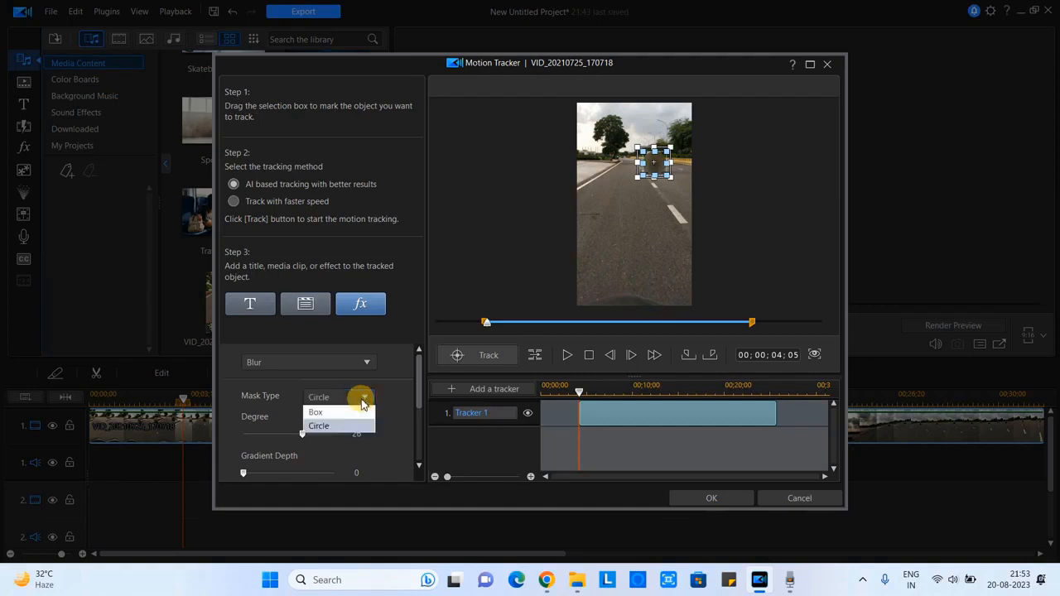
click(315, 411)
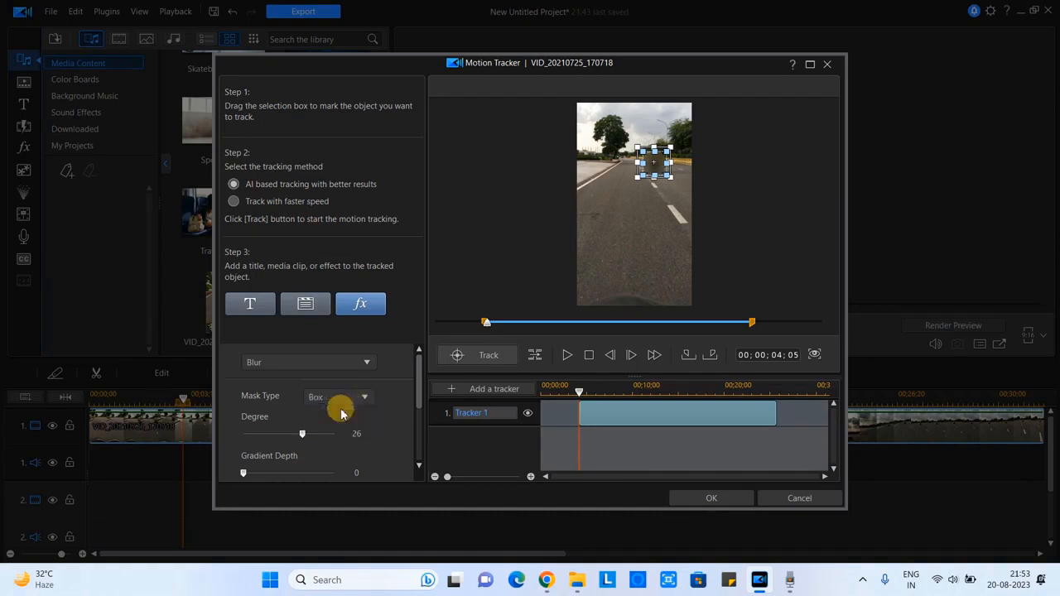
mouse_move(373, 434)
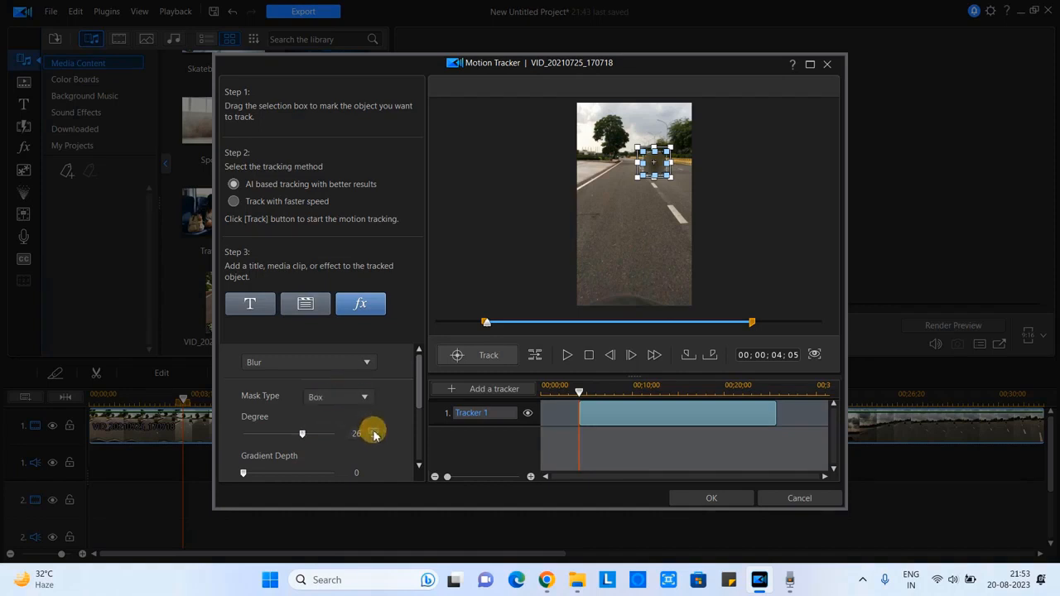
mouse_move(351, 389)
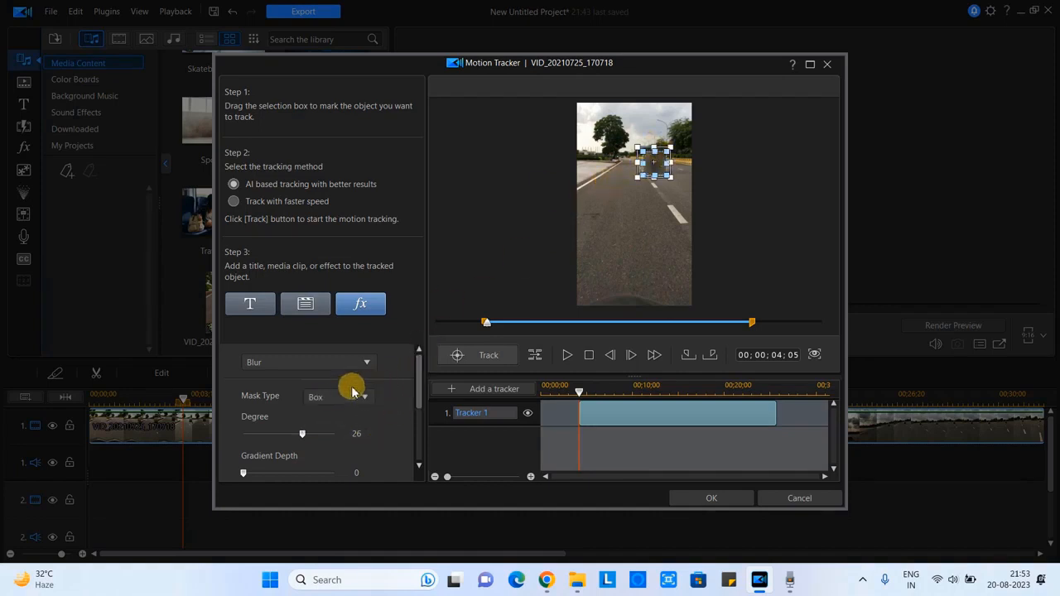
click(338, 395)
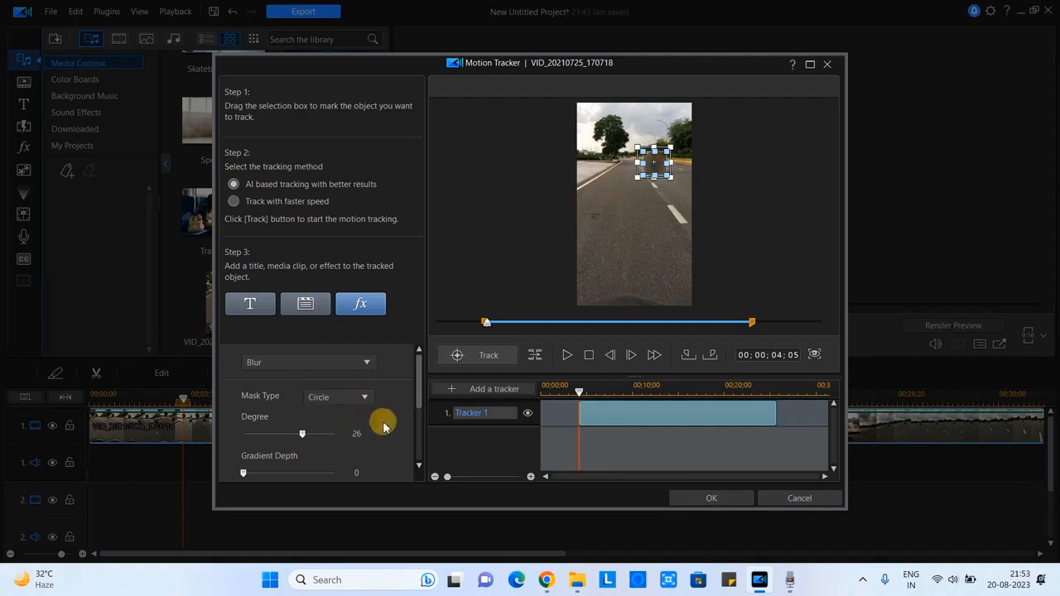
scroll(down, 3)
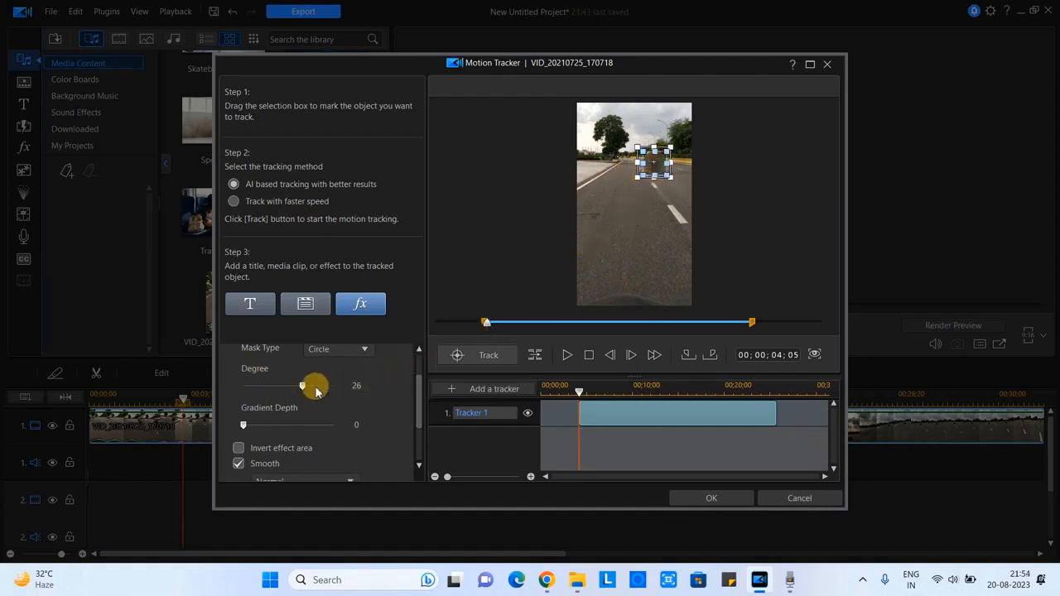
drag(311, 384, 265, 384)
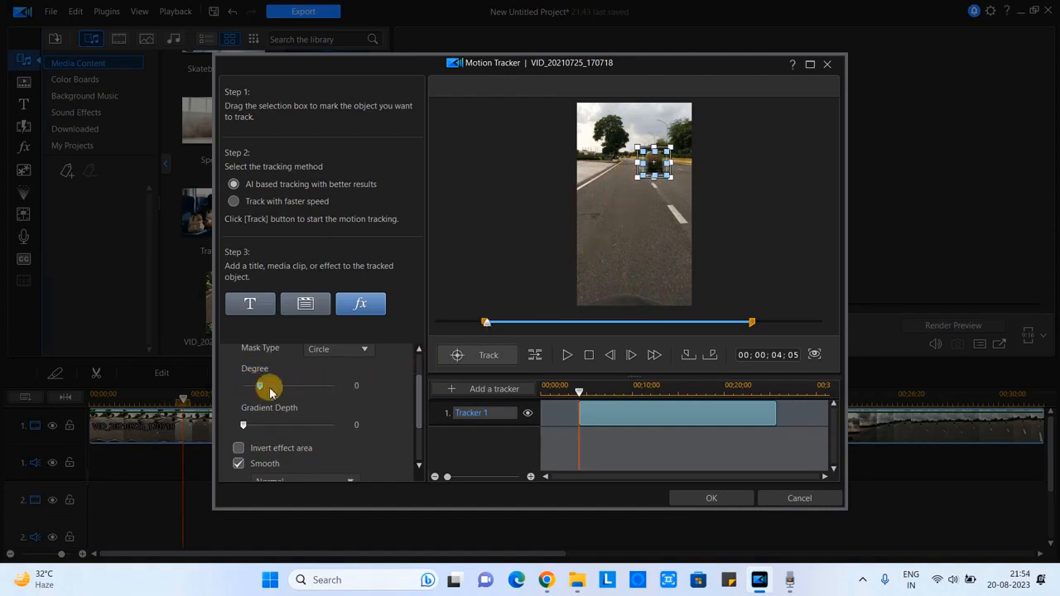
drag(268, 387, 298, 388)
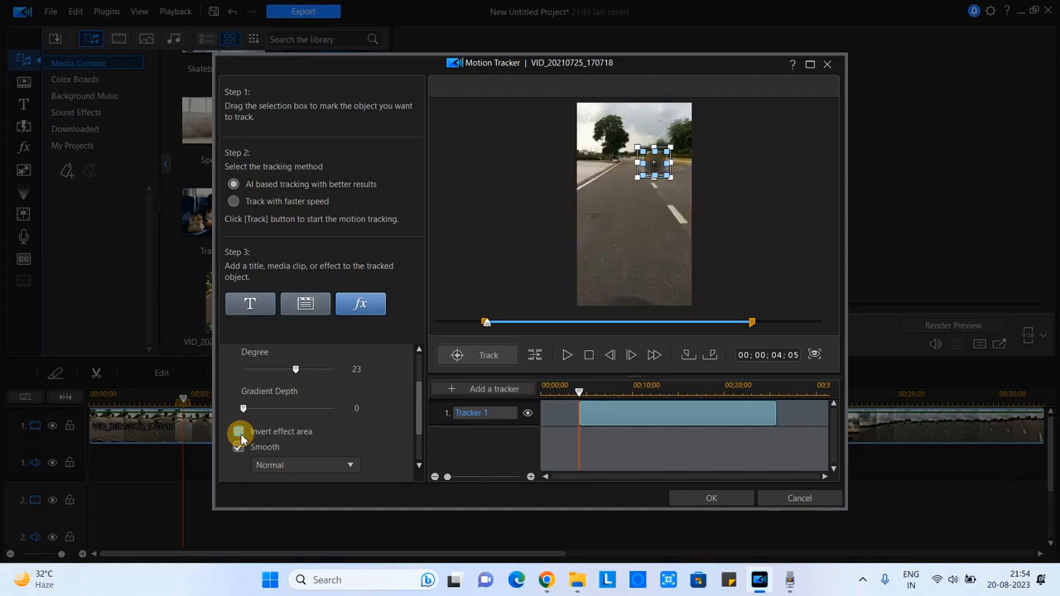
click(239, 447)
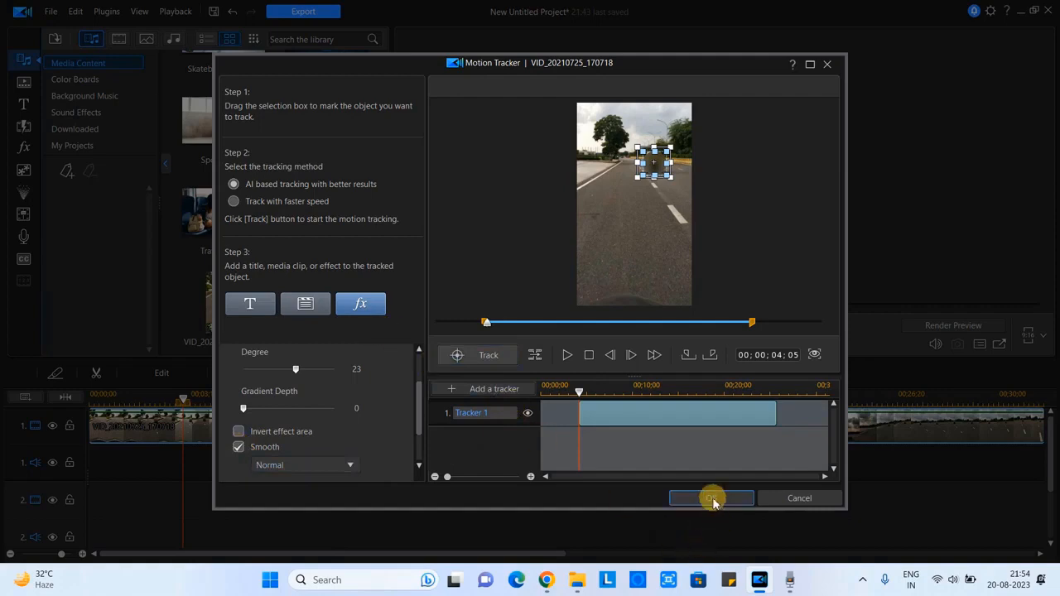
Step: Confirm the Motion Tracker with OK, select the road clip and start playback to check the blur
click(710, 497)
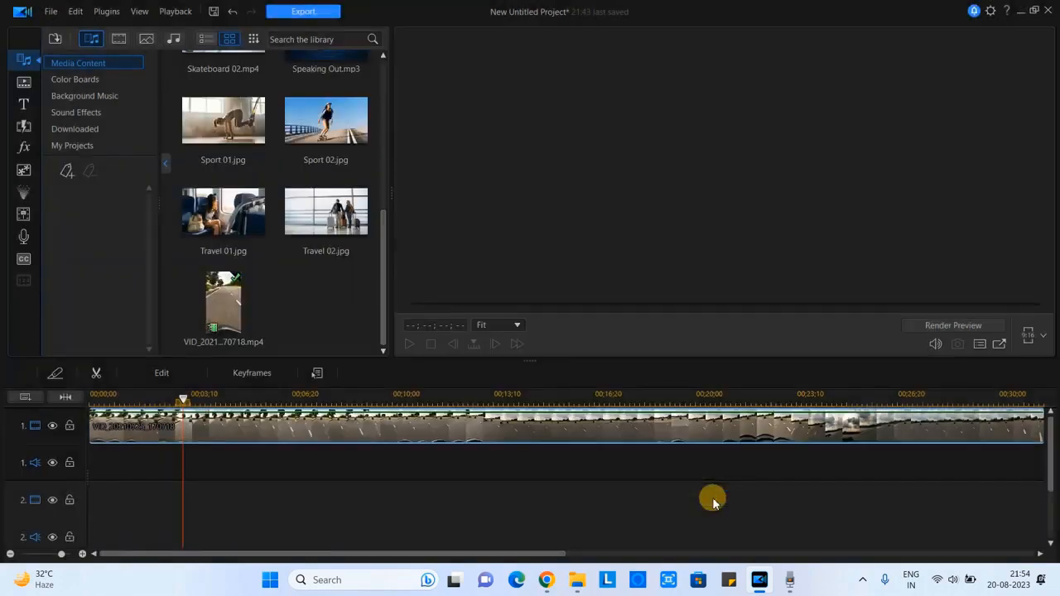
click(149, 427)
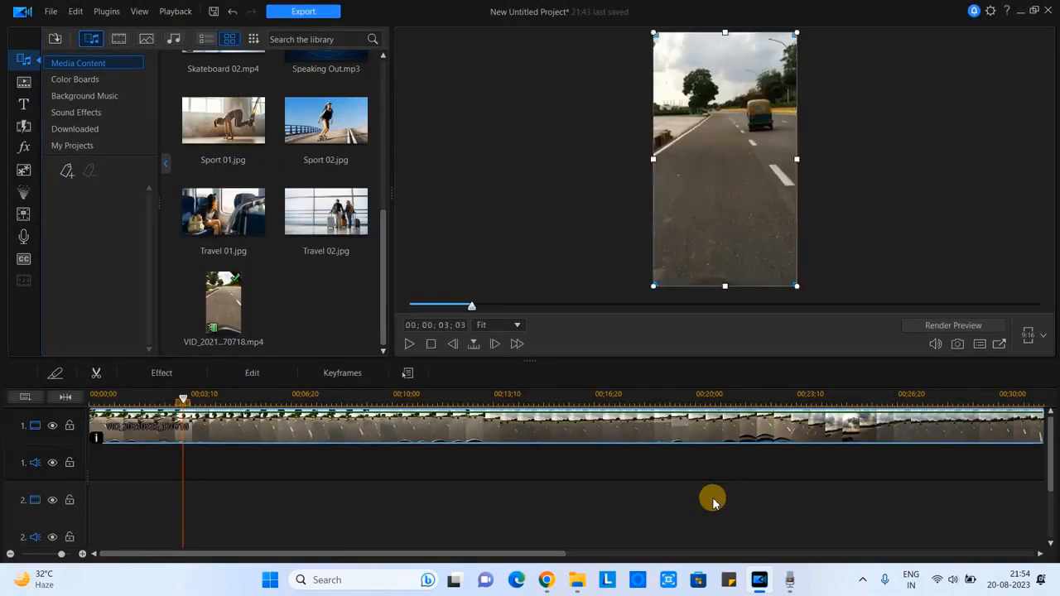
mouse_move(609, 98)
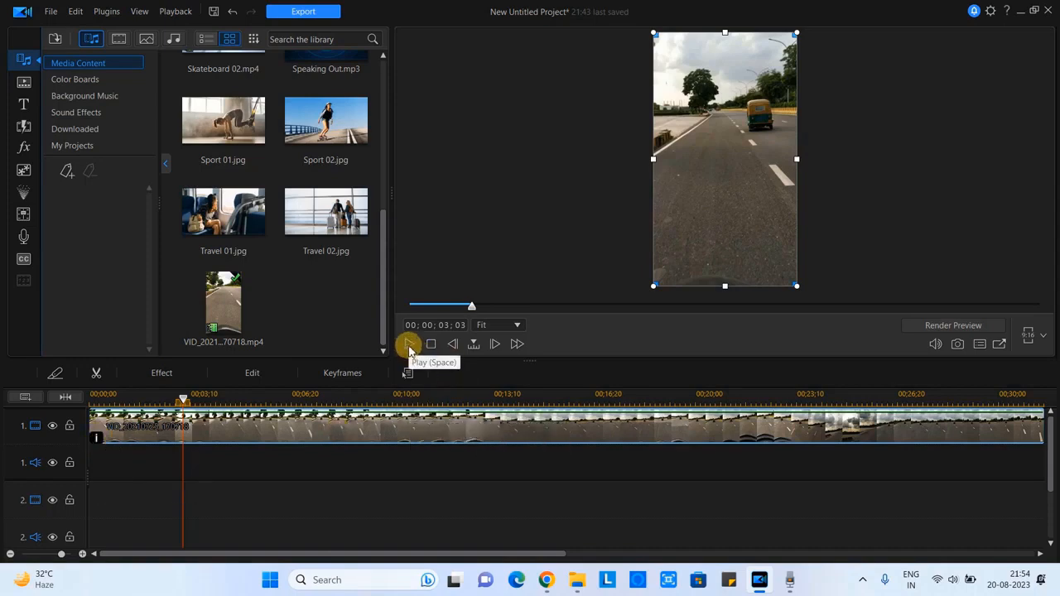
click(407, 343)
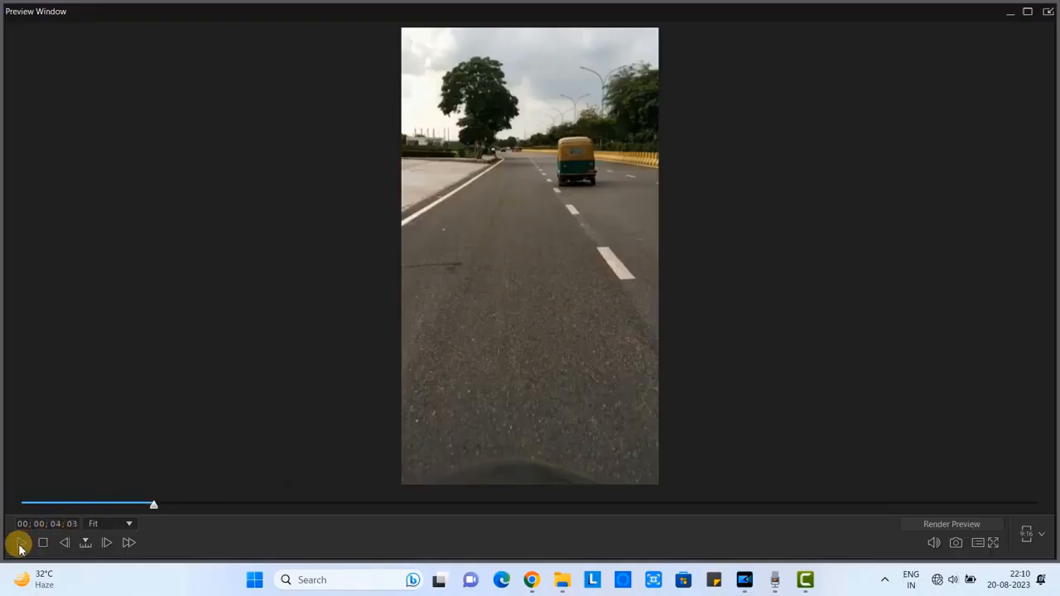
Step: Let the blurred road video play through to about 35 seconds, then pause playback
click(20, 543)
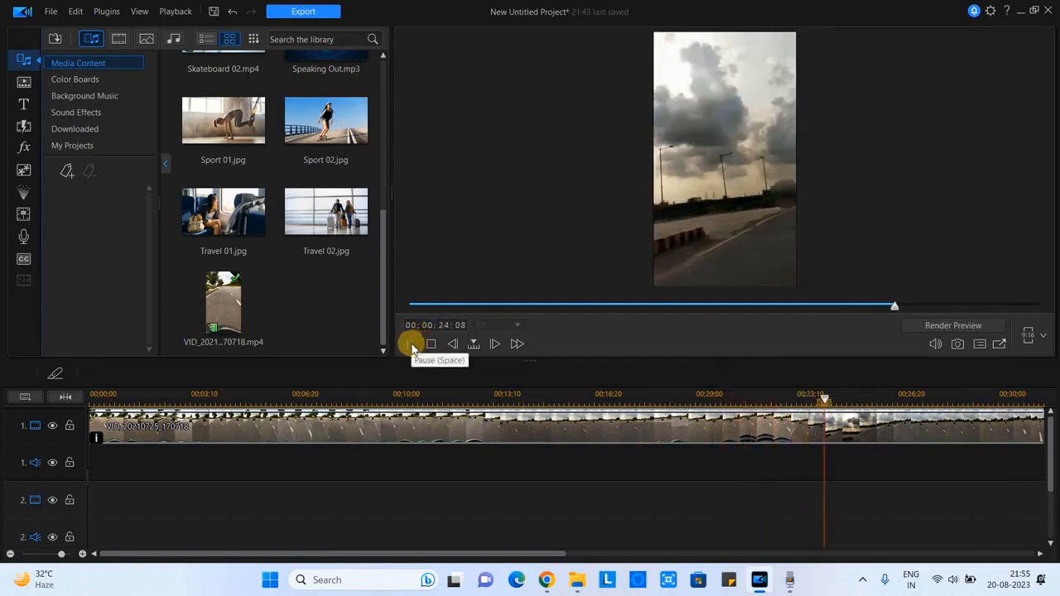
click(410, 343)
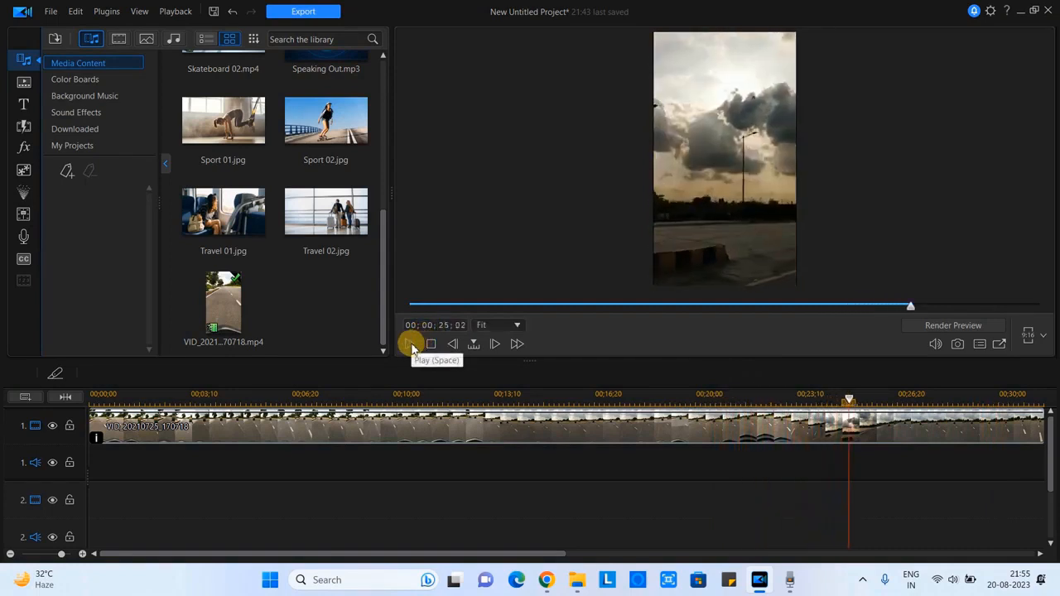